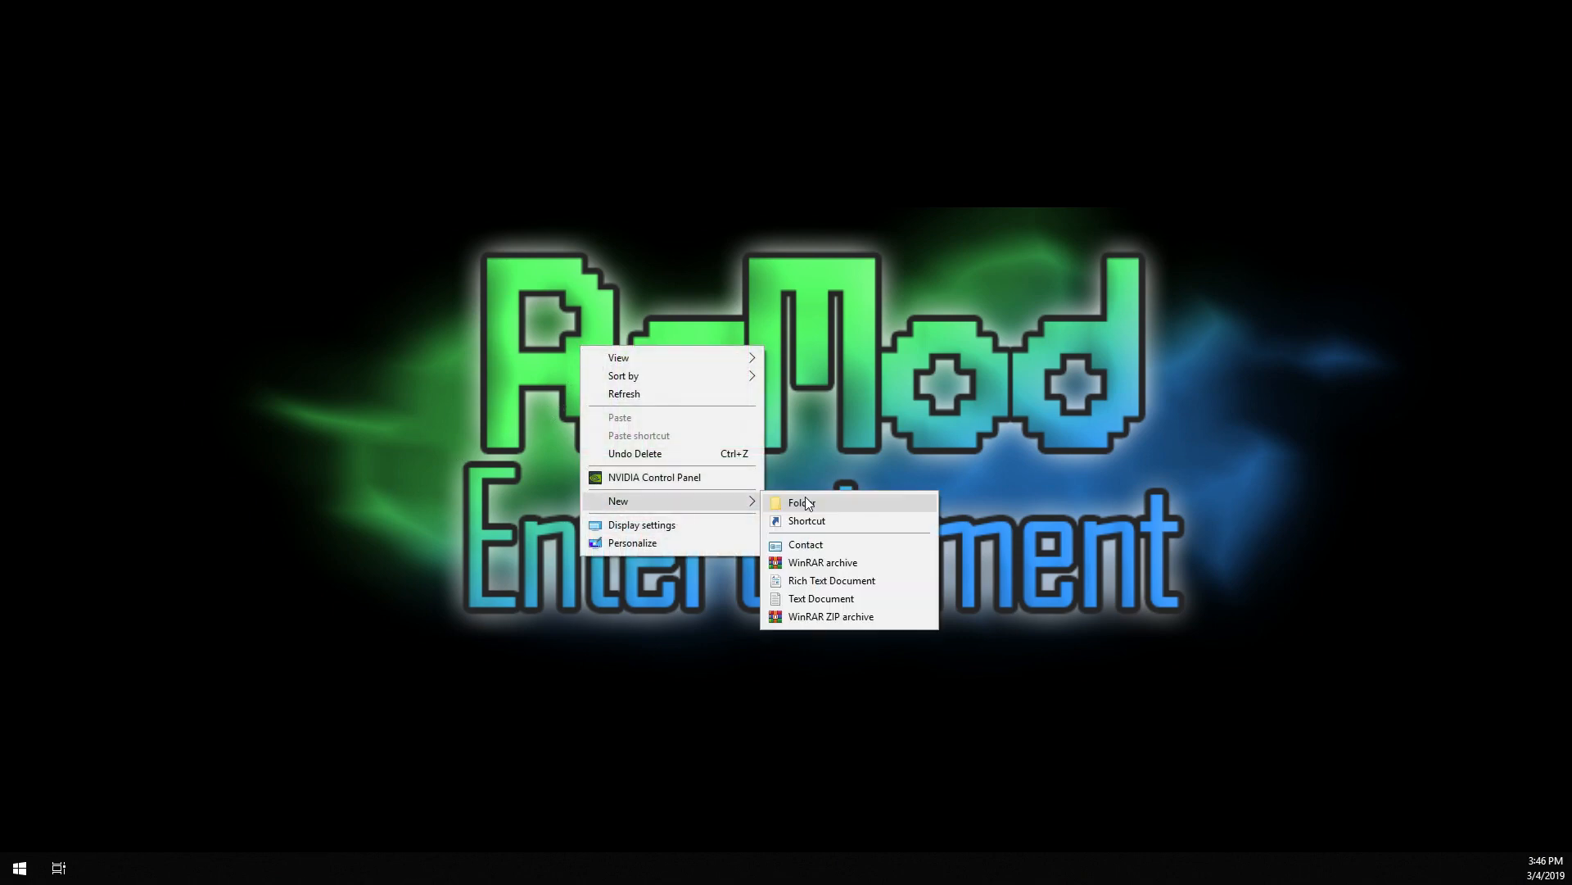
Create a new folder on the desktop and name it PS2SMB.
click(799, 503)
text(PS2SMB)
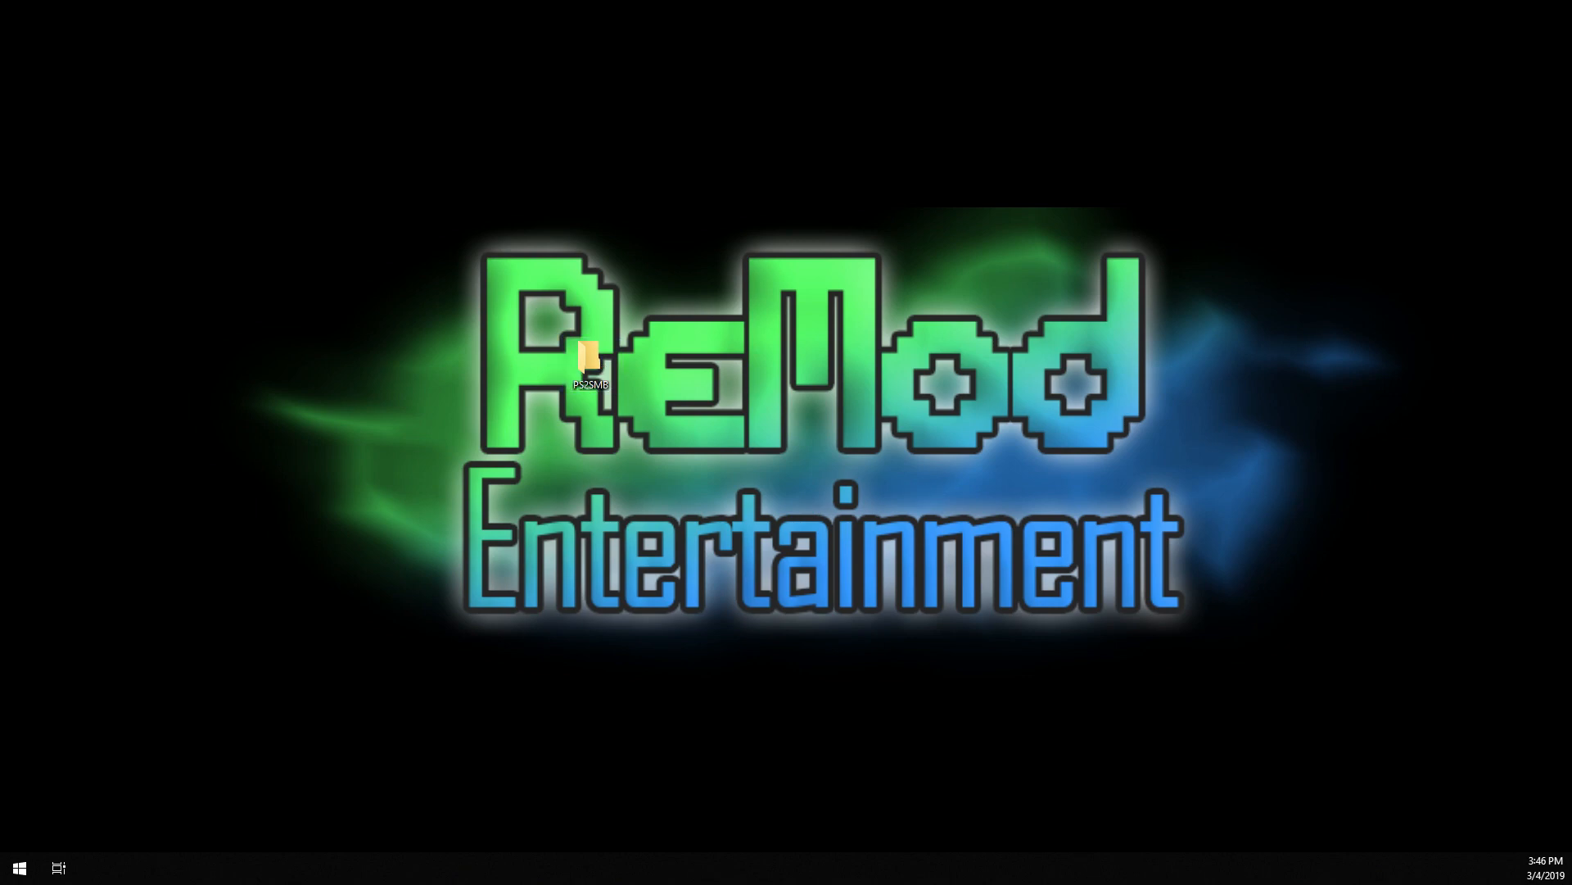
Inside PS2SMB, add a new subfolder named DVD.
right_click(1023, 382)
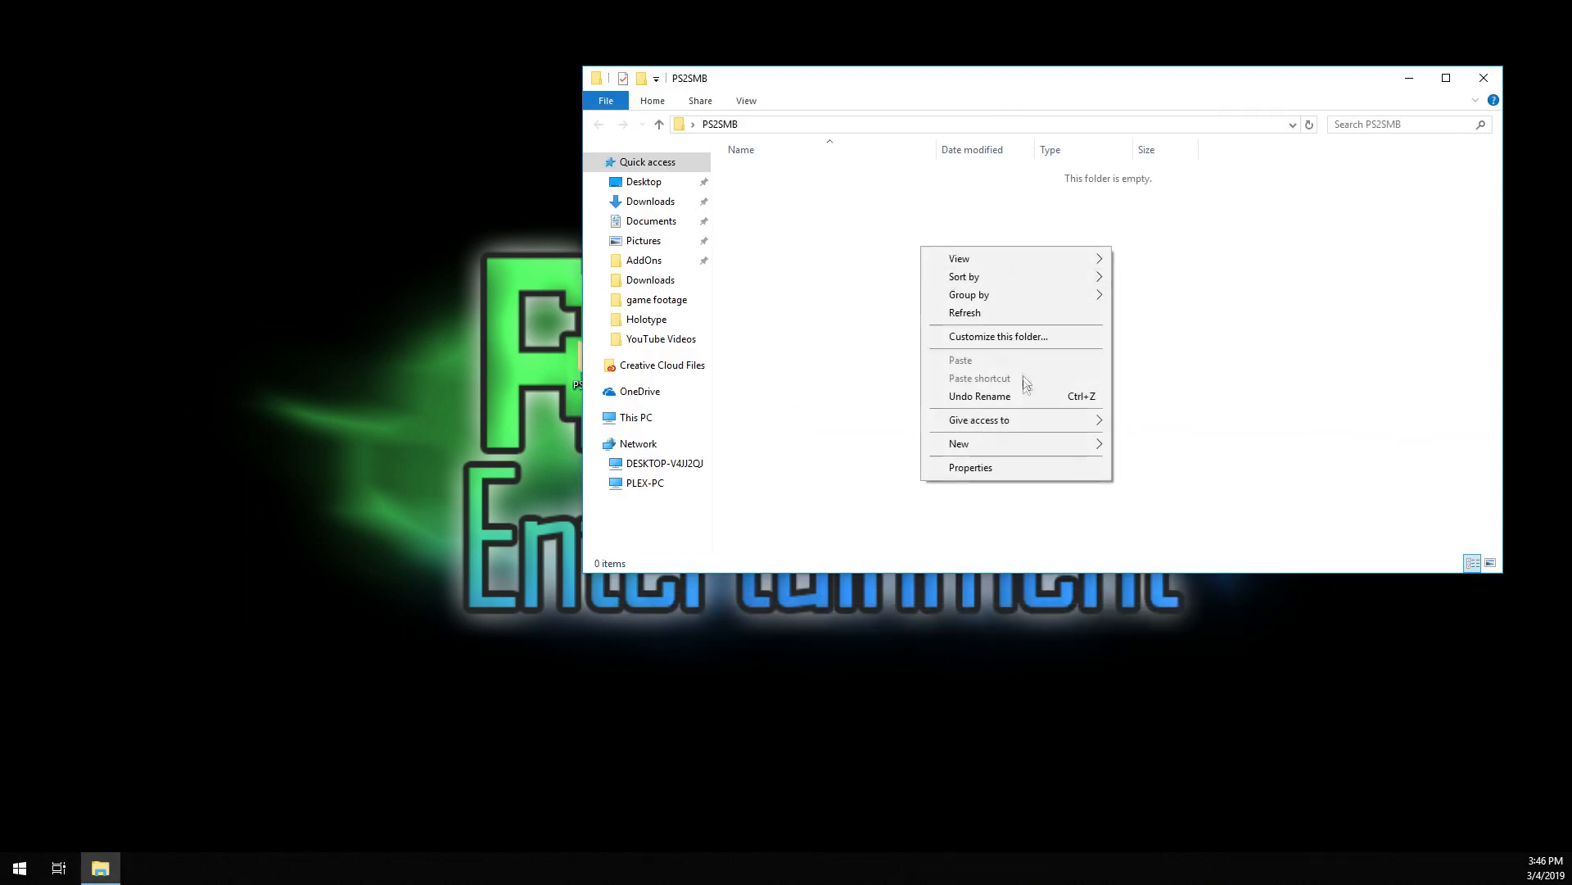
click(958, 444)
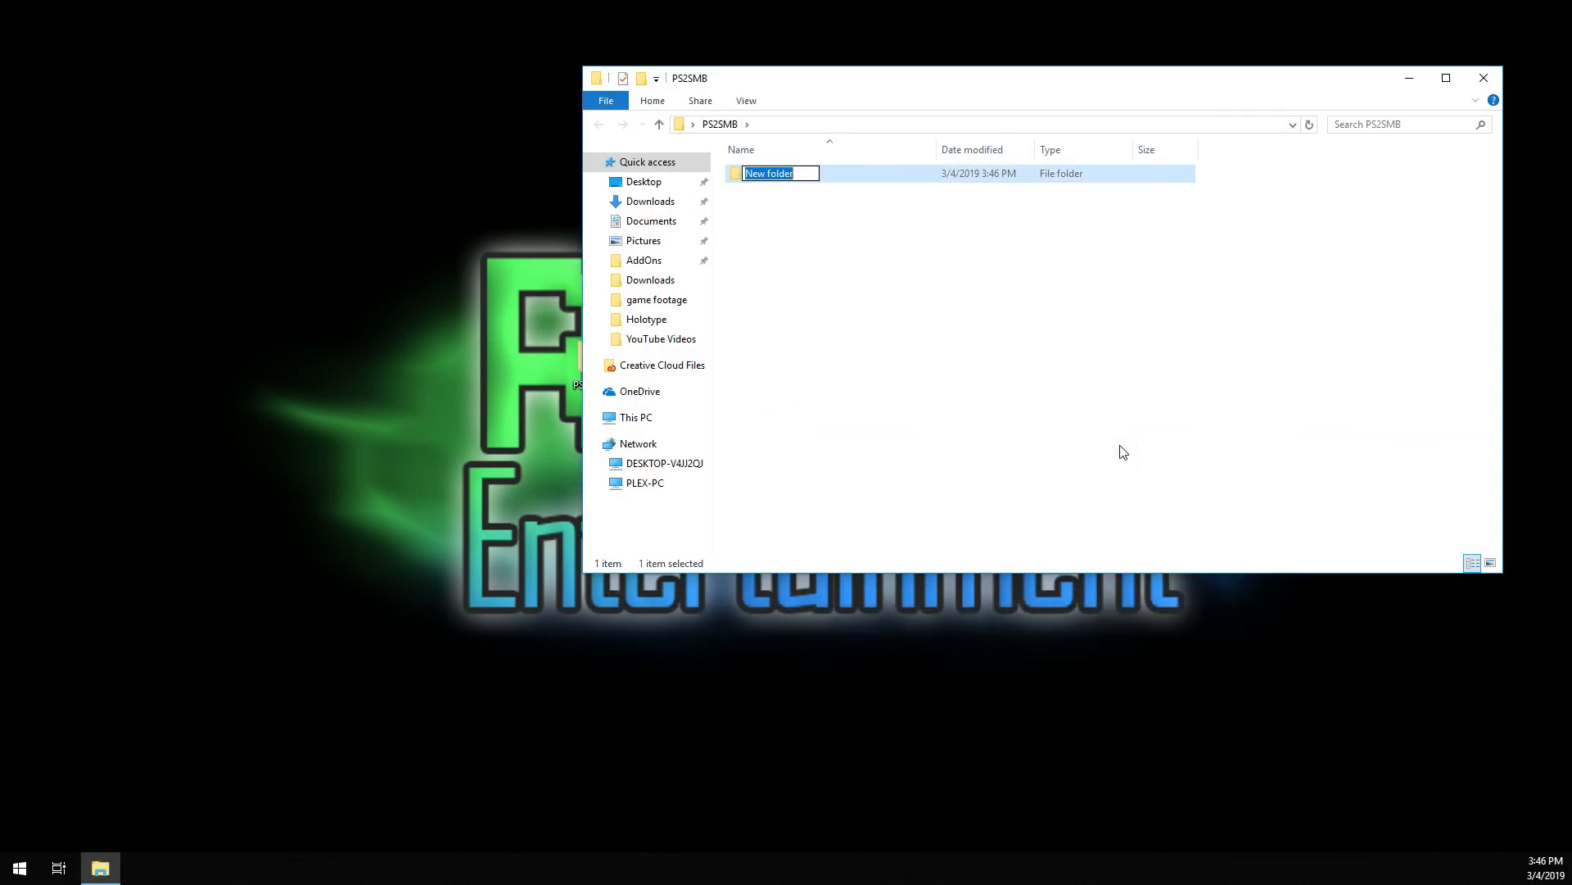
text(d)
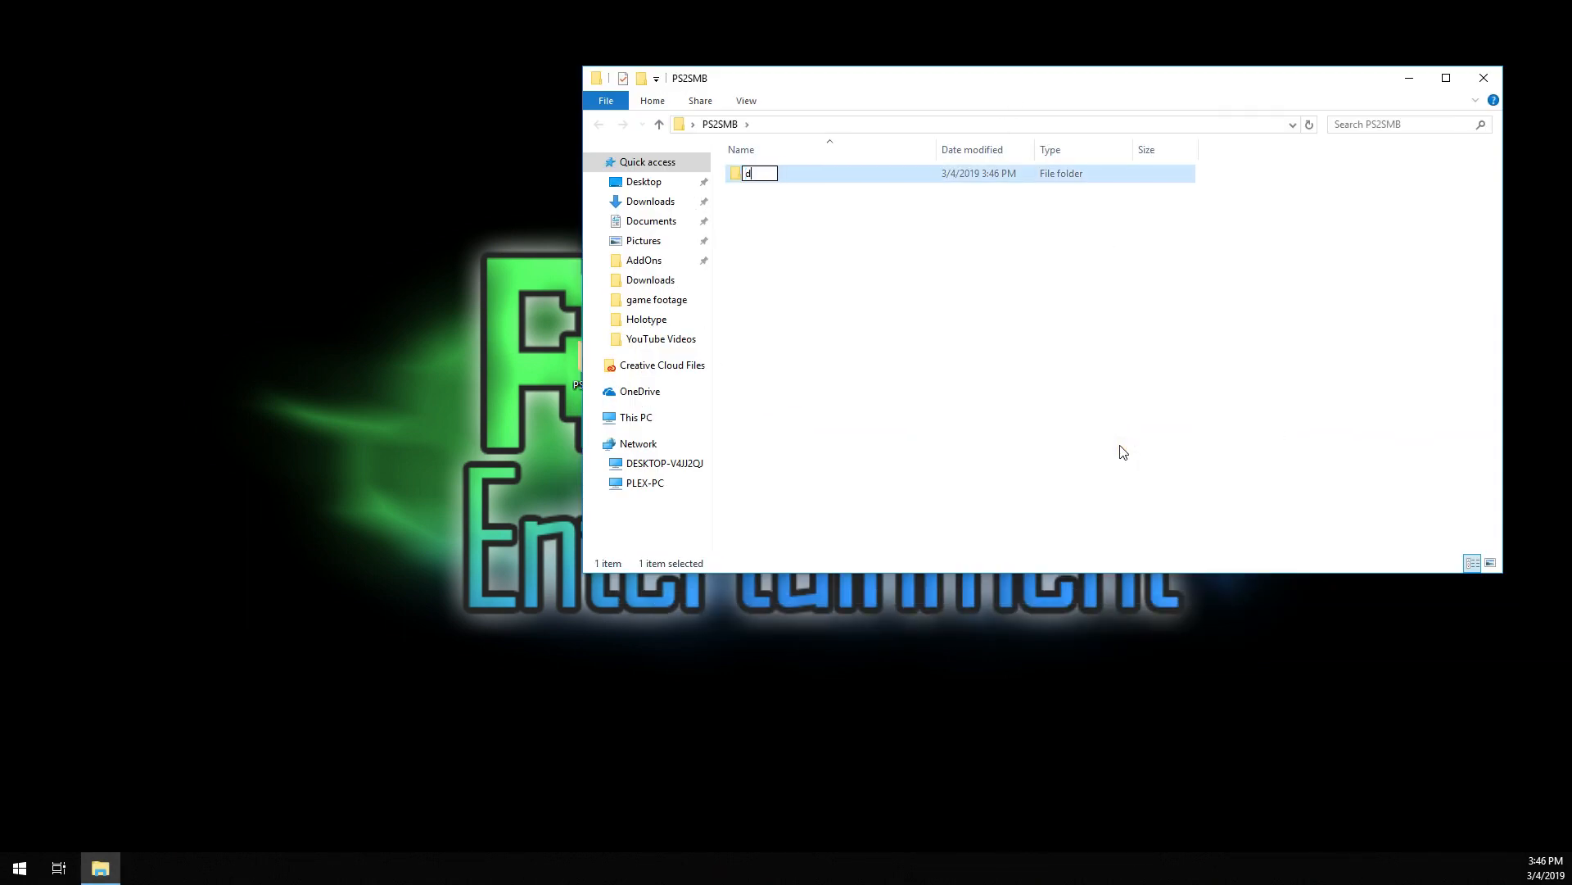
text(DVD)
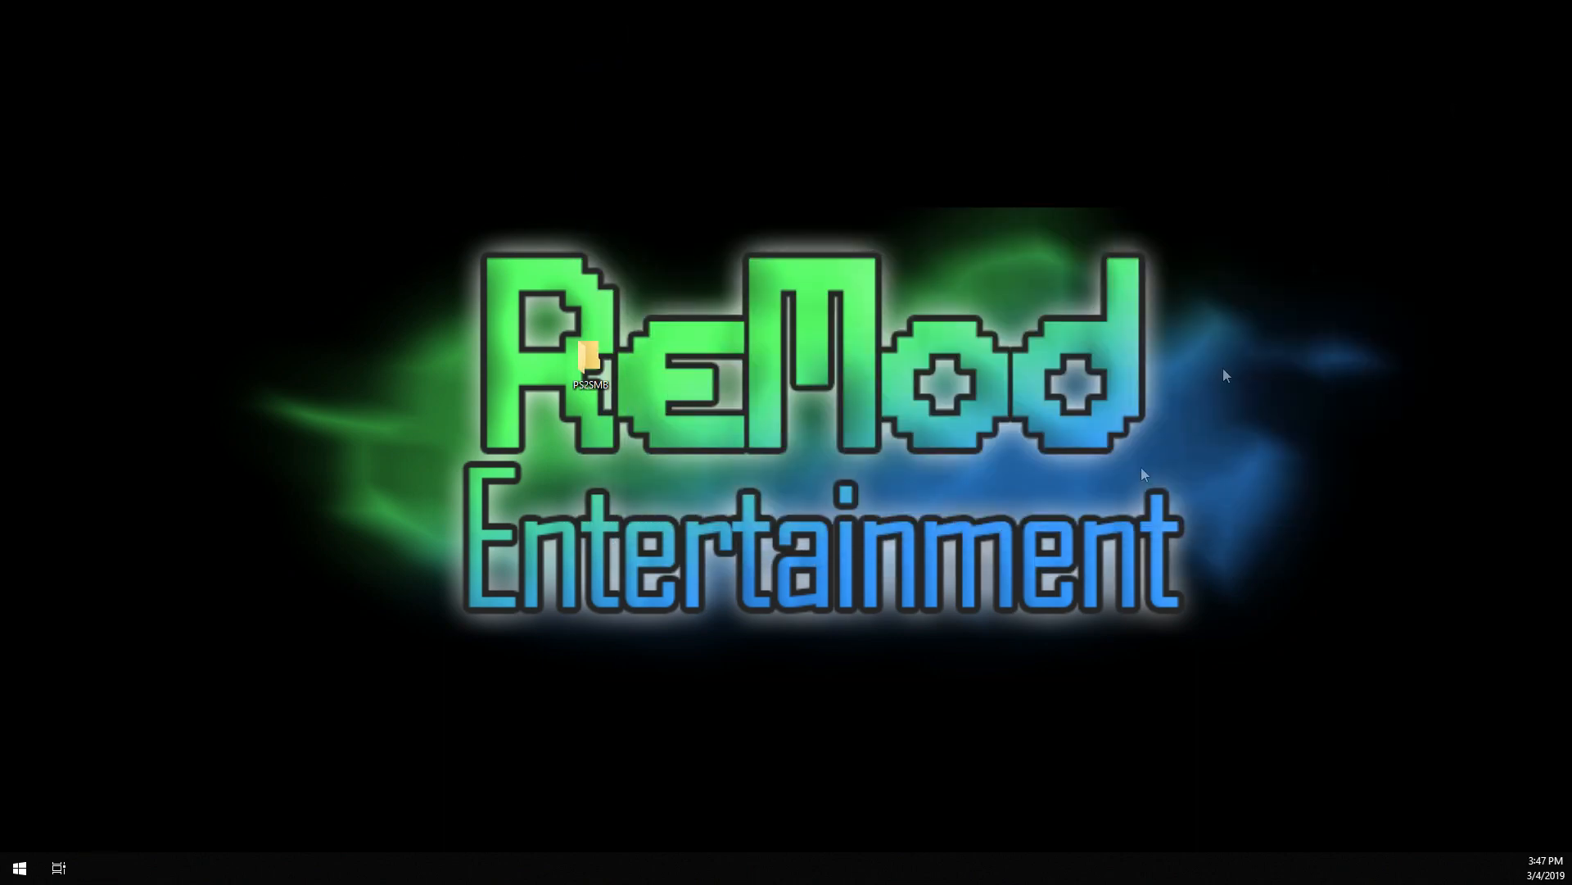
Move PS2SMB to the top-left and share it with Guest at Read/Write permission.
drag(590, 366, 341, 198)
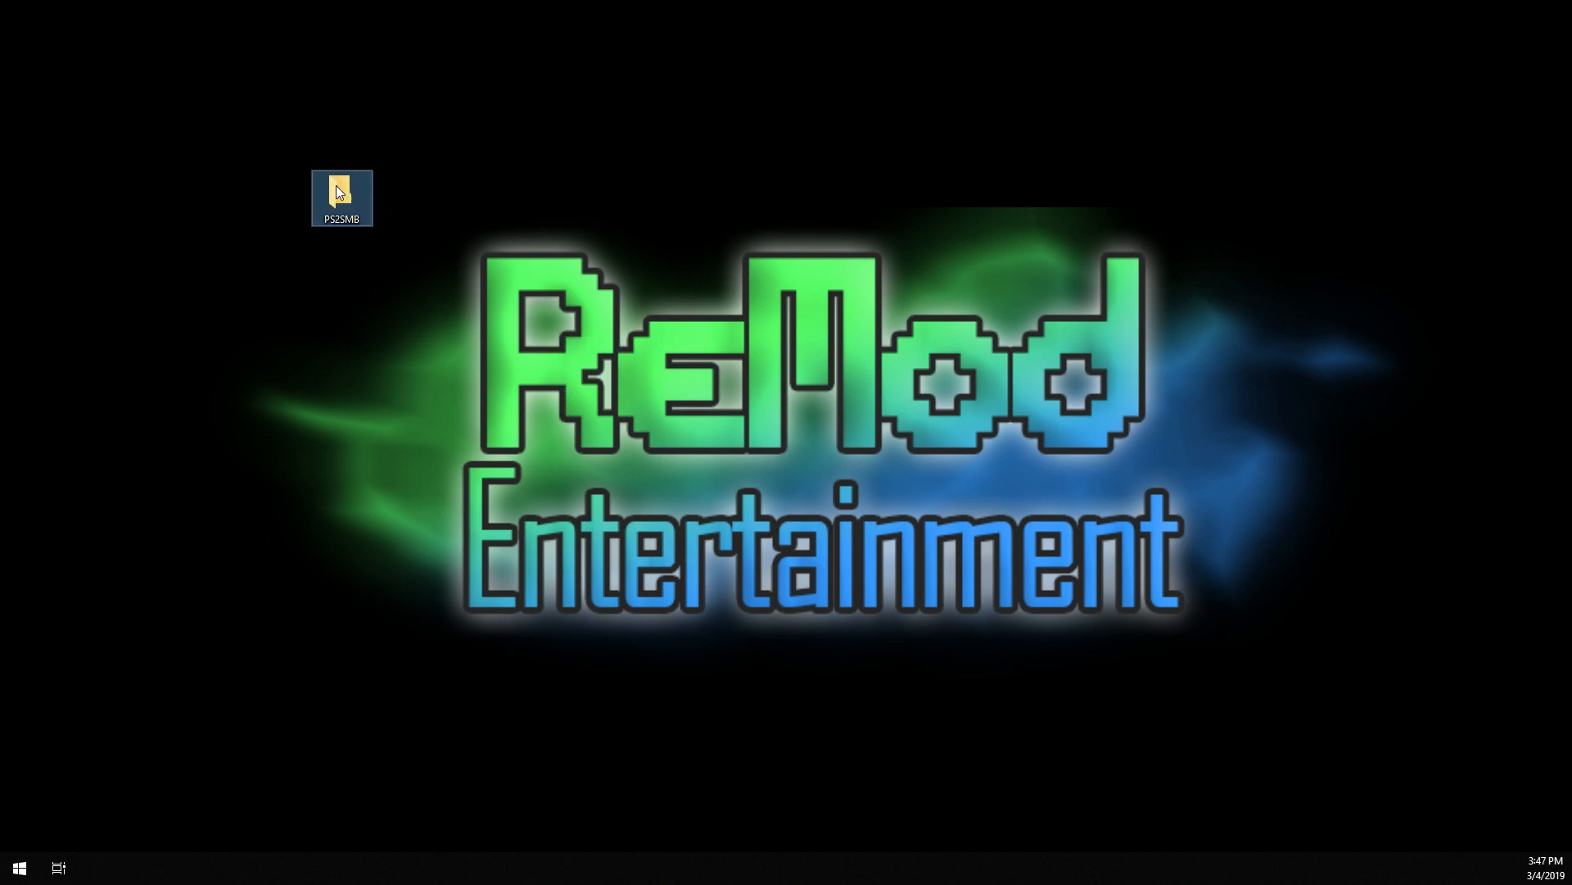
right_click(341, 198)
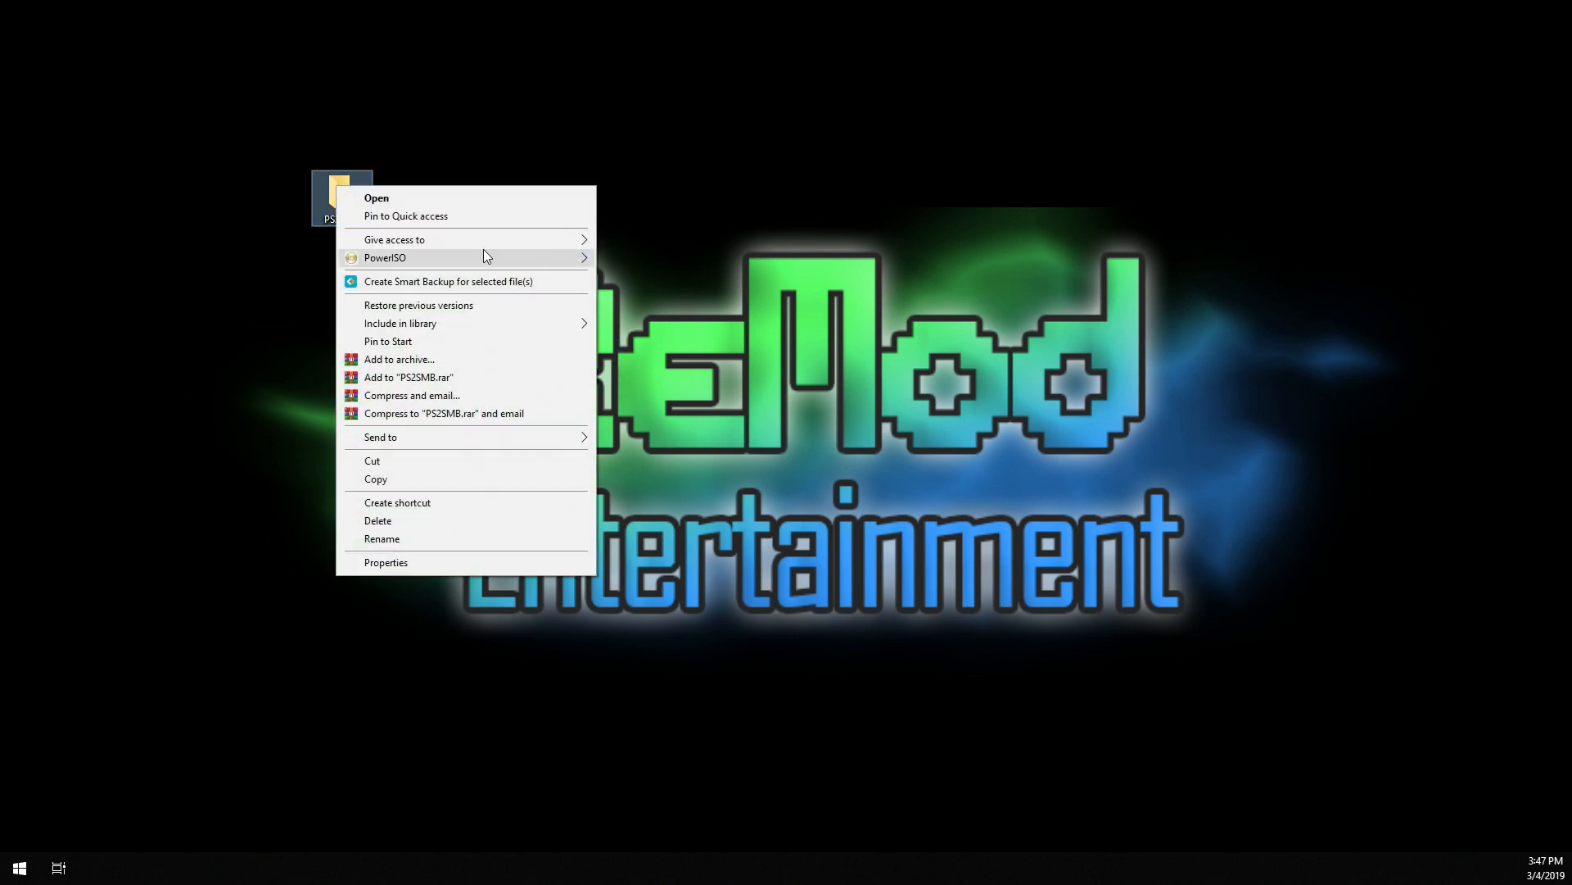
mouse_move(394, 239)
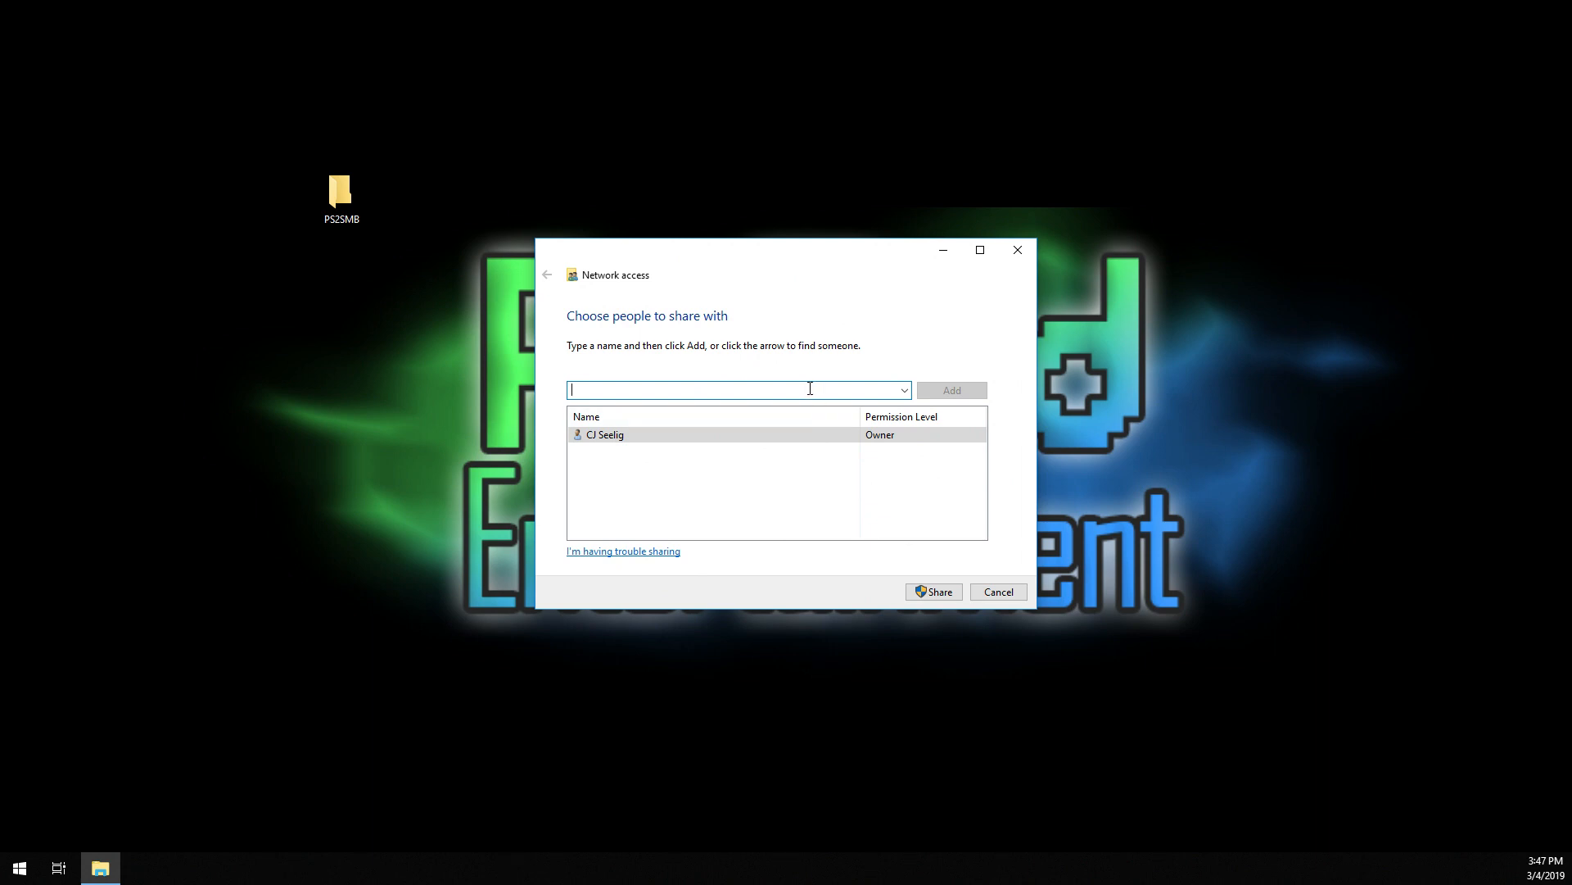
text(g)
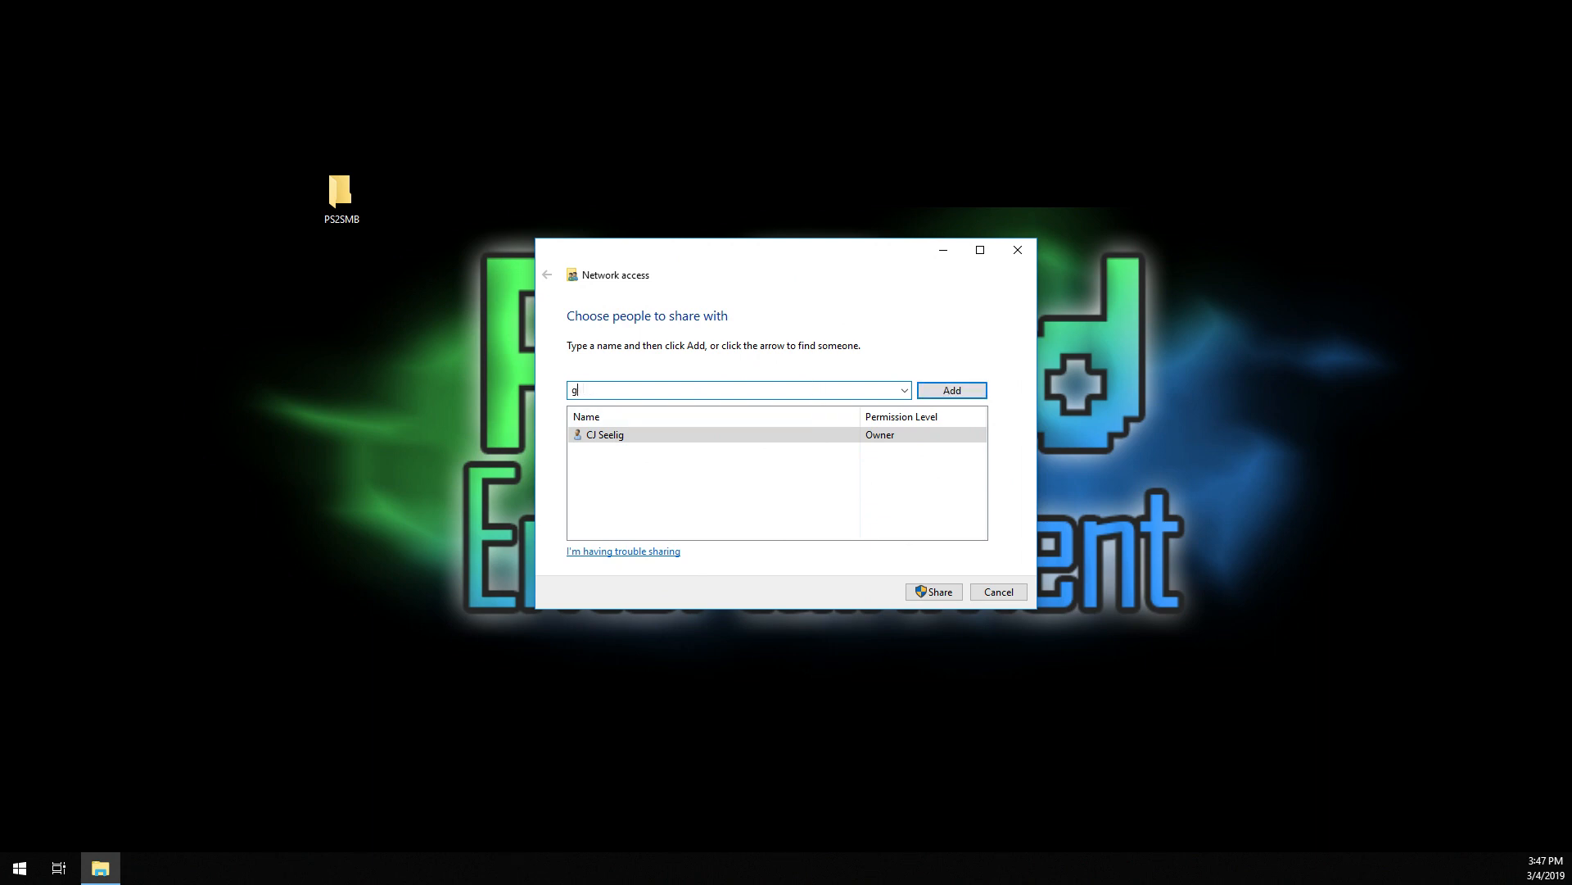
text(uest)
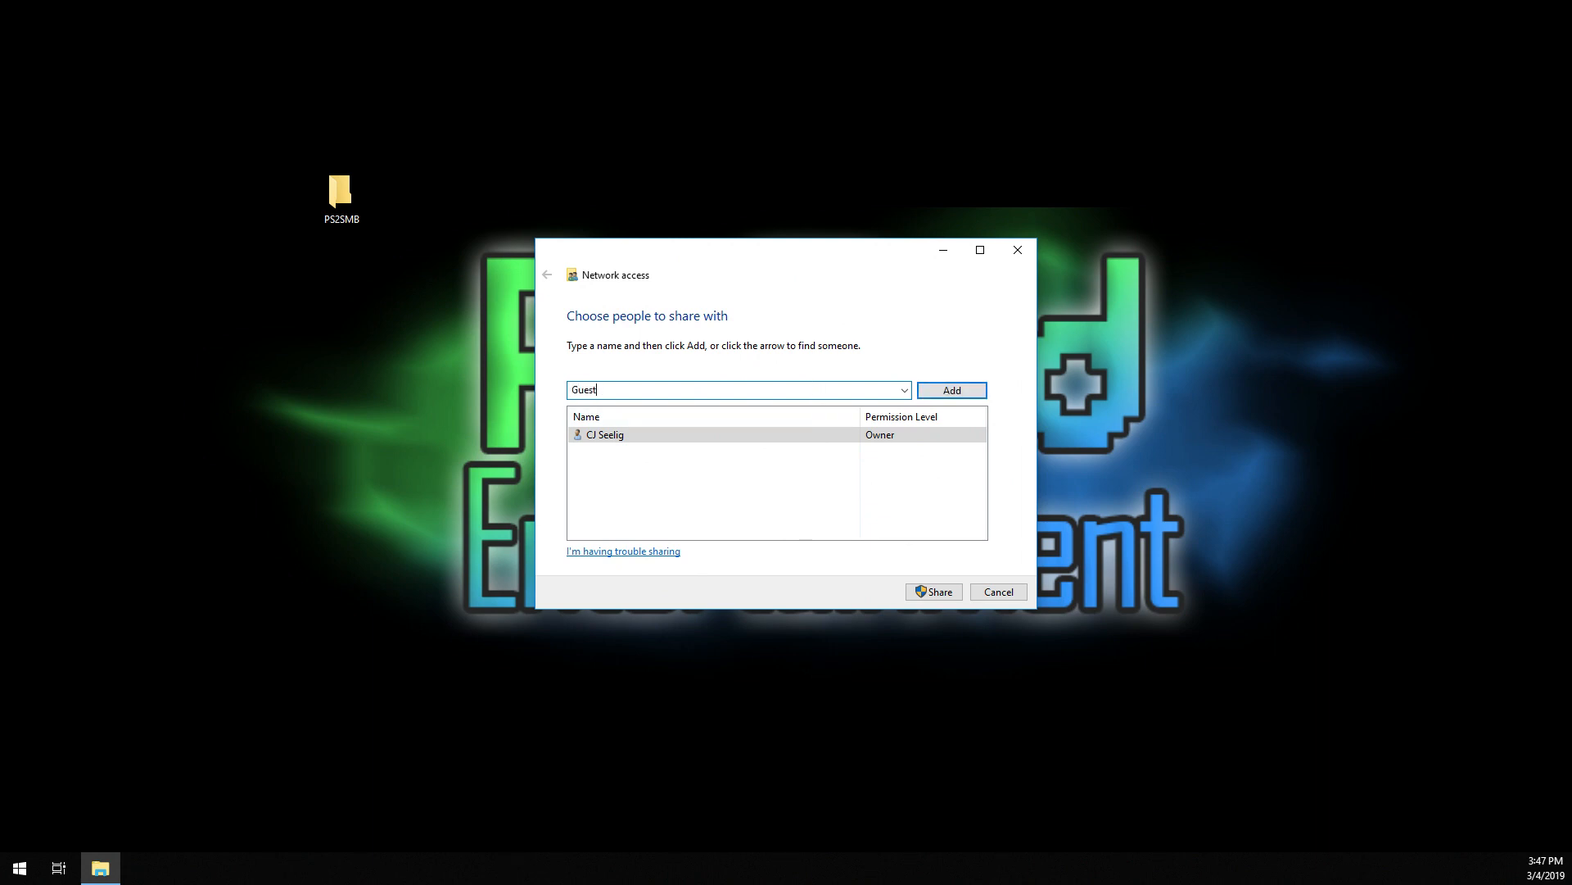
click(950, 389)
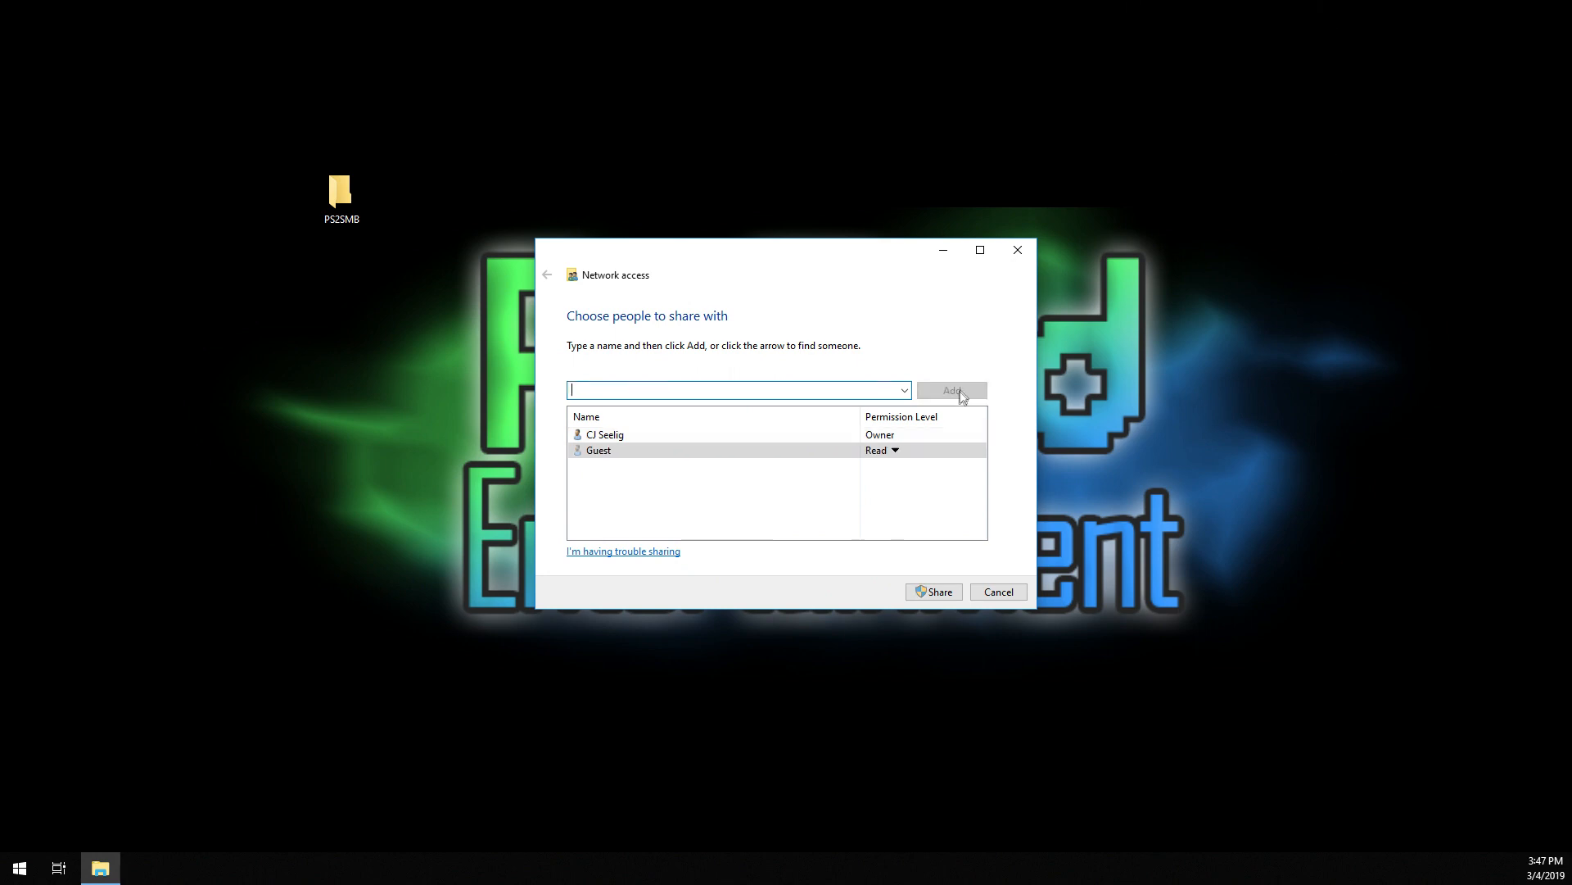
click(886, 449)
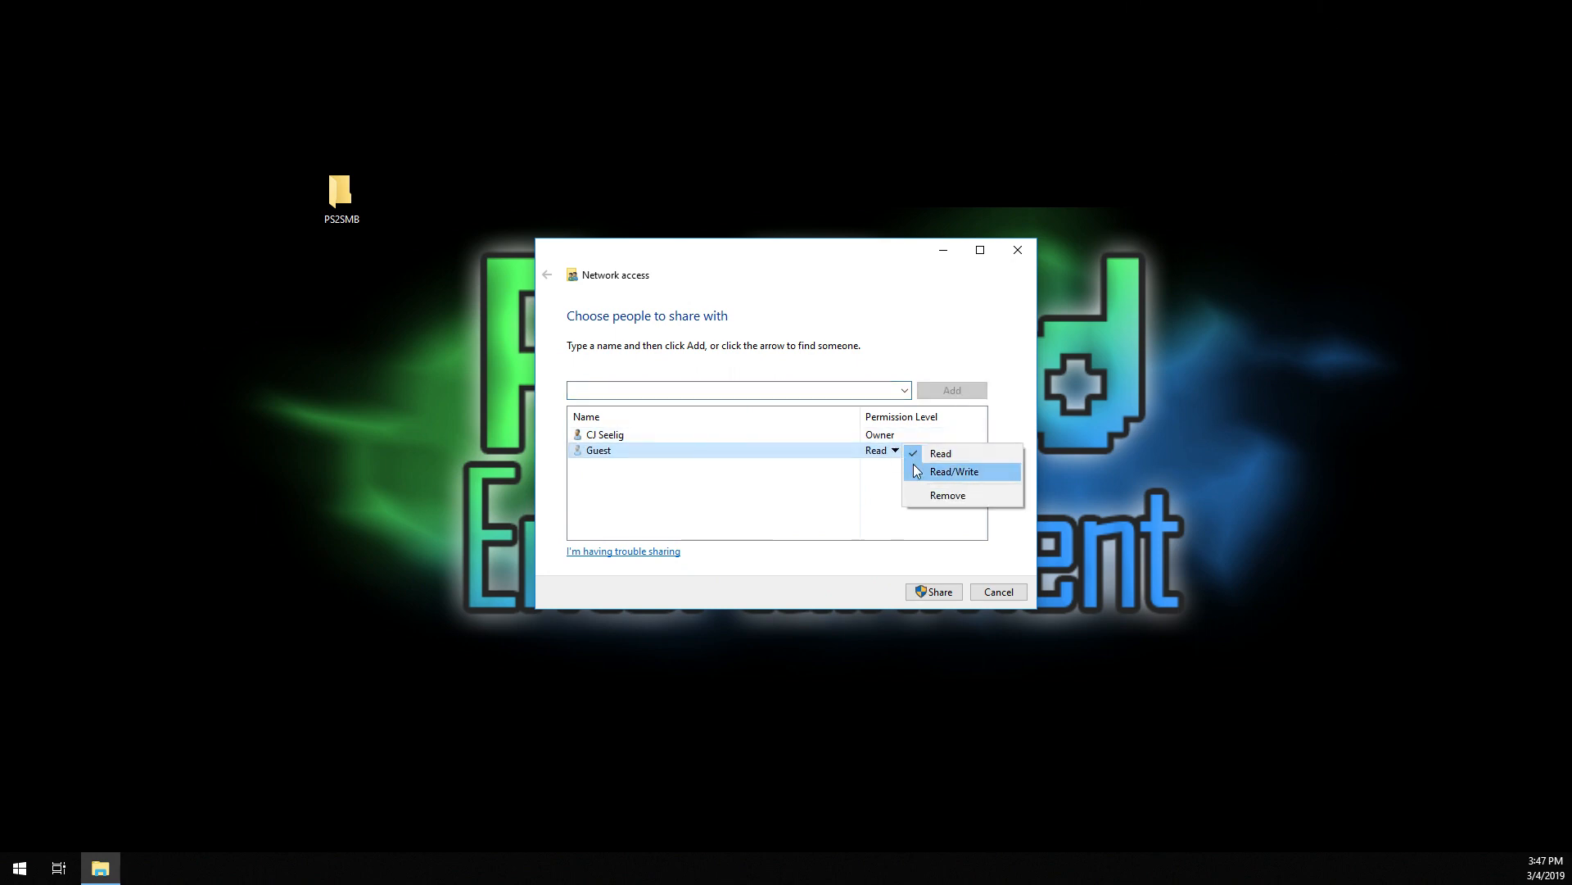
click(932, 591)
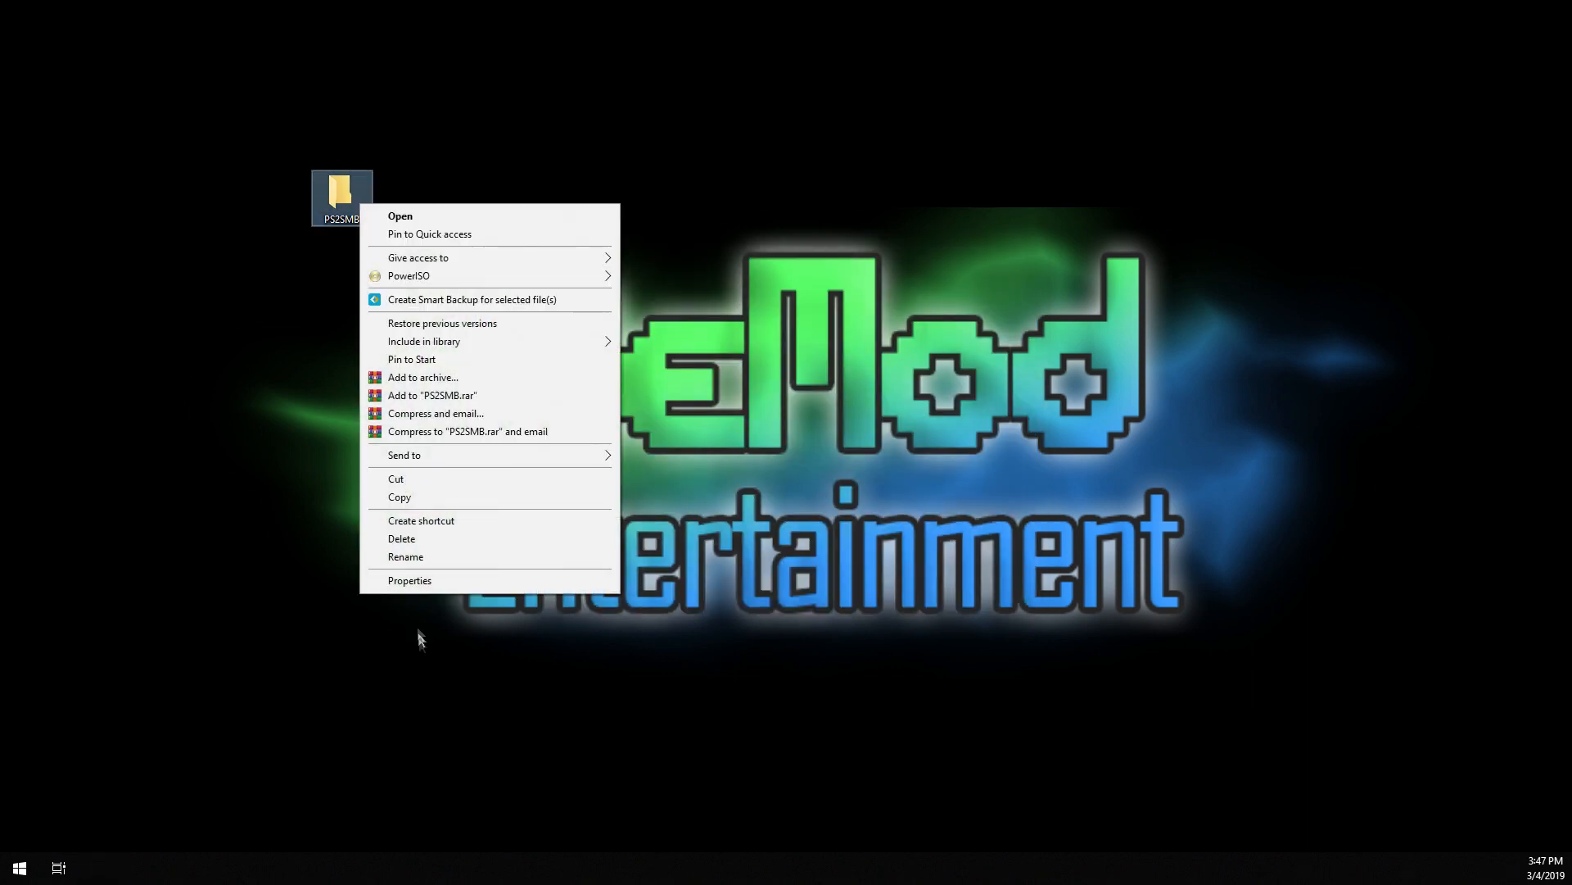
In PS2SMB's Advanced Sharing, share the folder and allow Everyone Full Control.
click(409, 580)
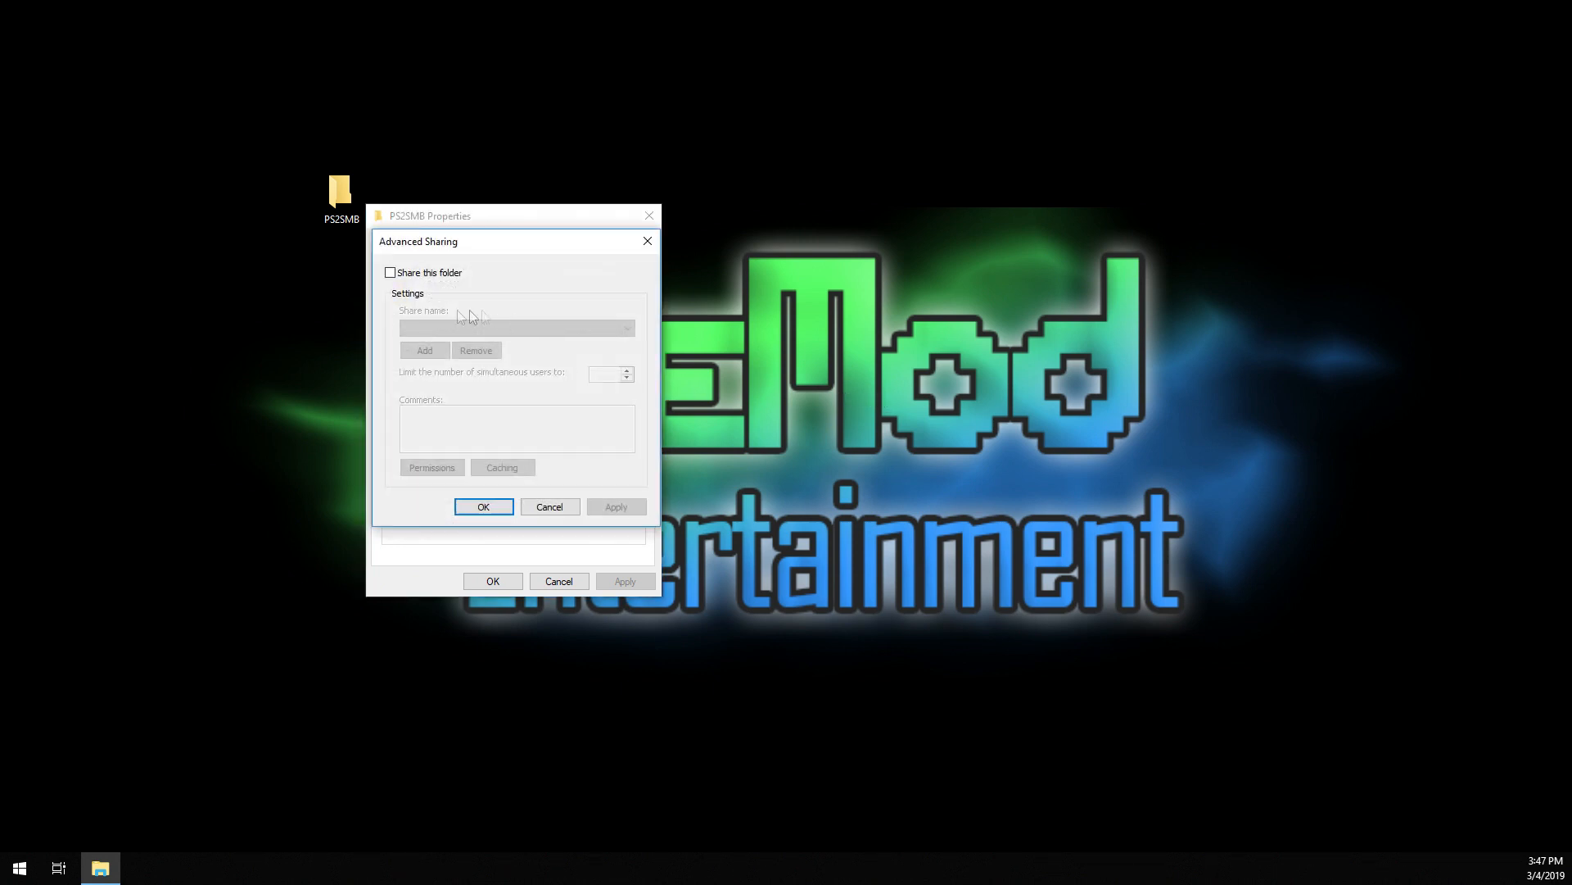
click(390, 272)
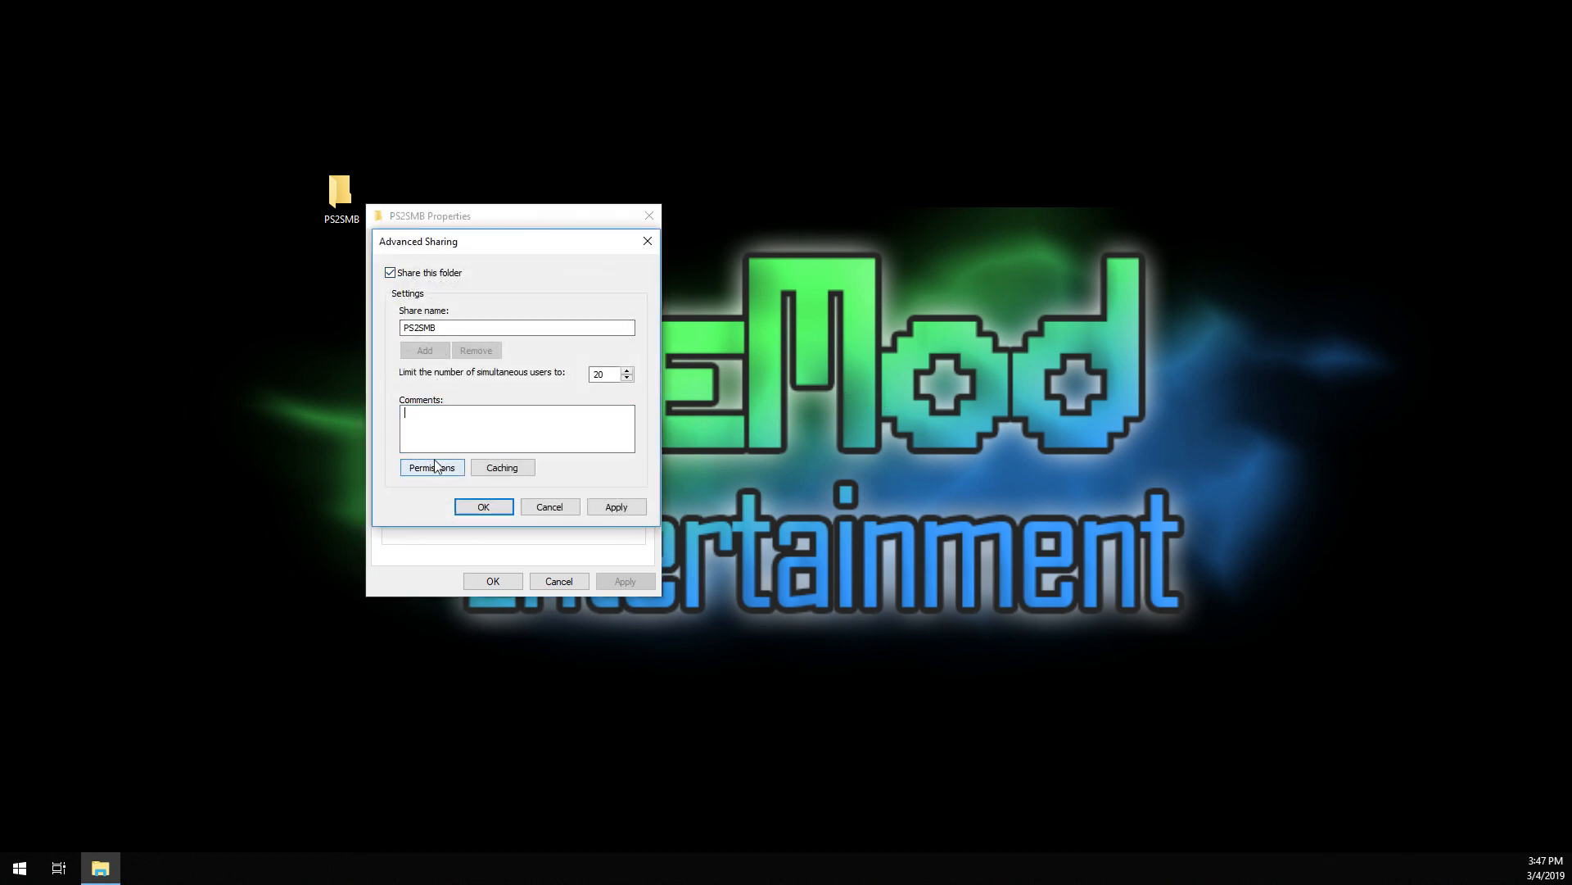
click(430, 467)
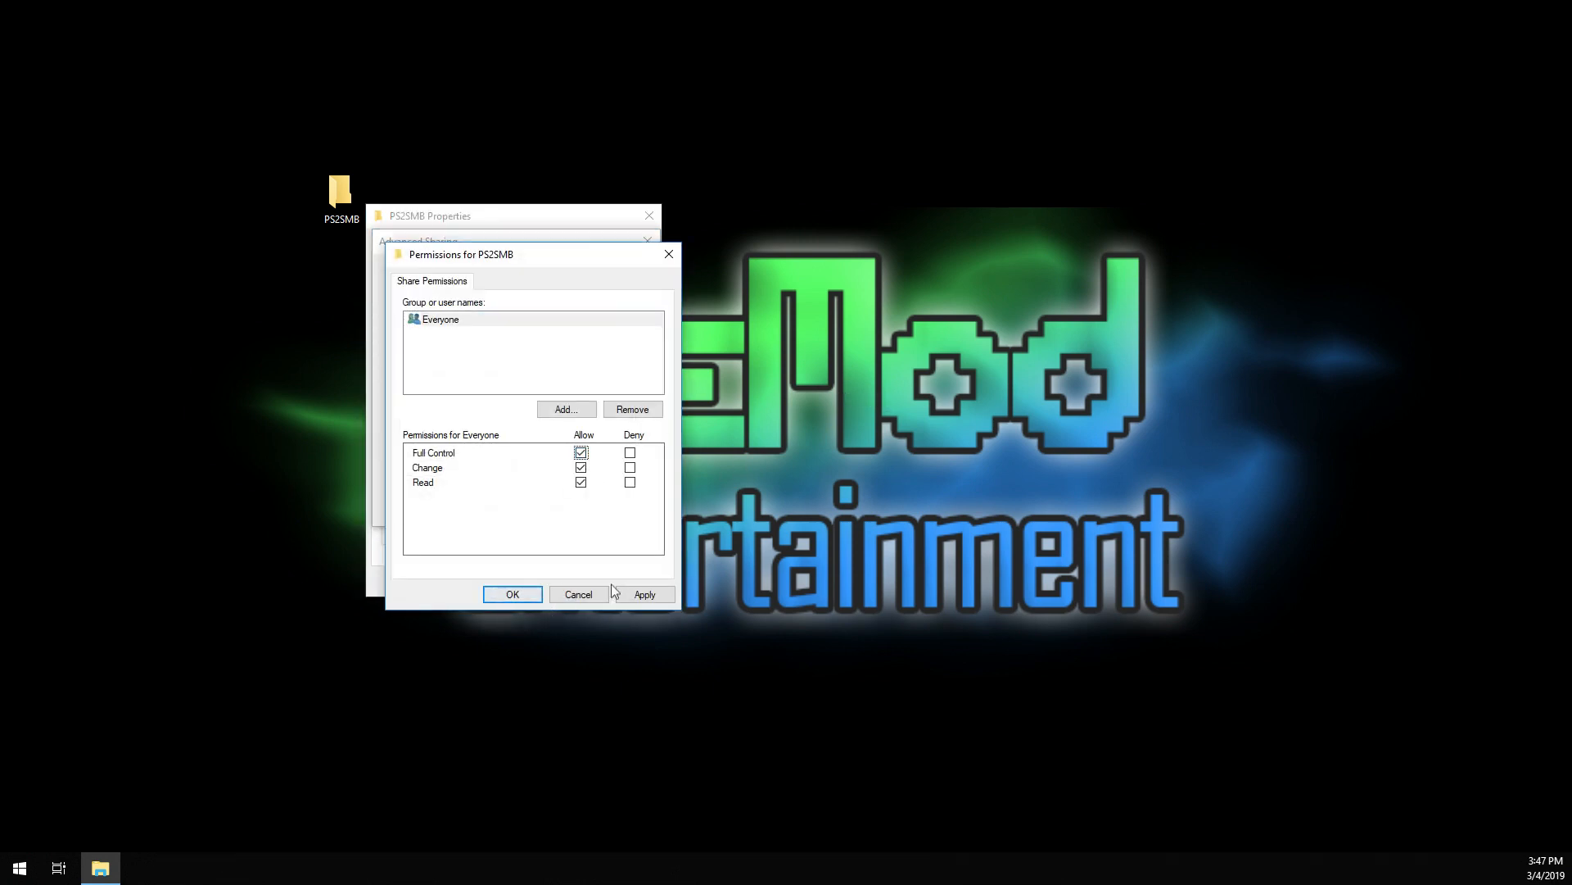
click(511, 593)
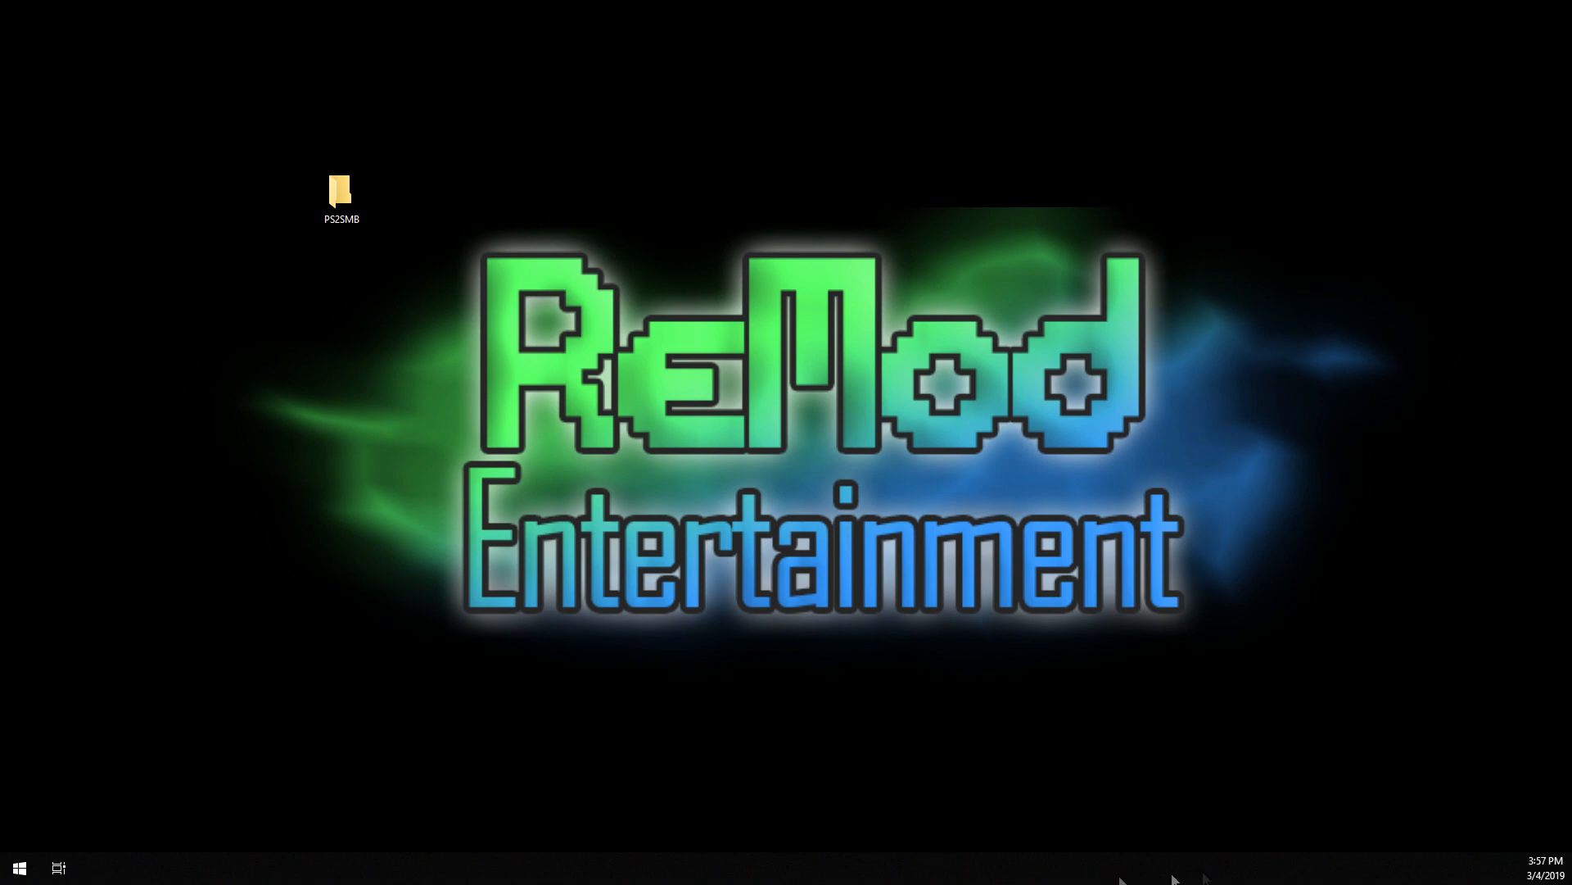
mouse_move(1441, 880)
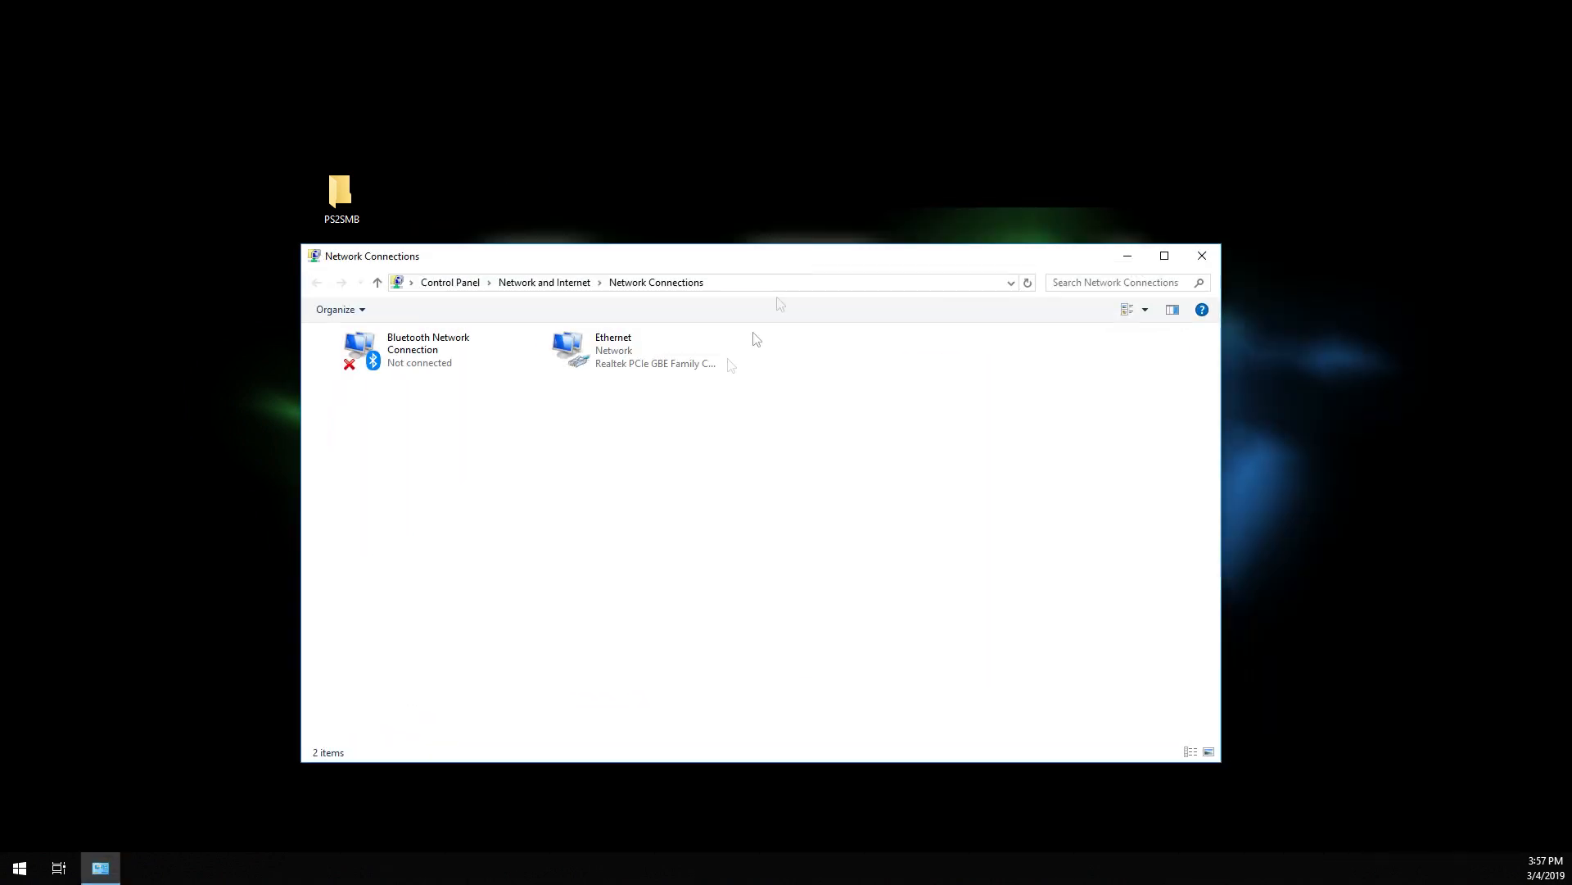
In Network Connections, bring up the Ethernet adapter's properties.
click(614, 349)
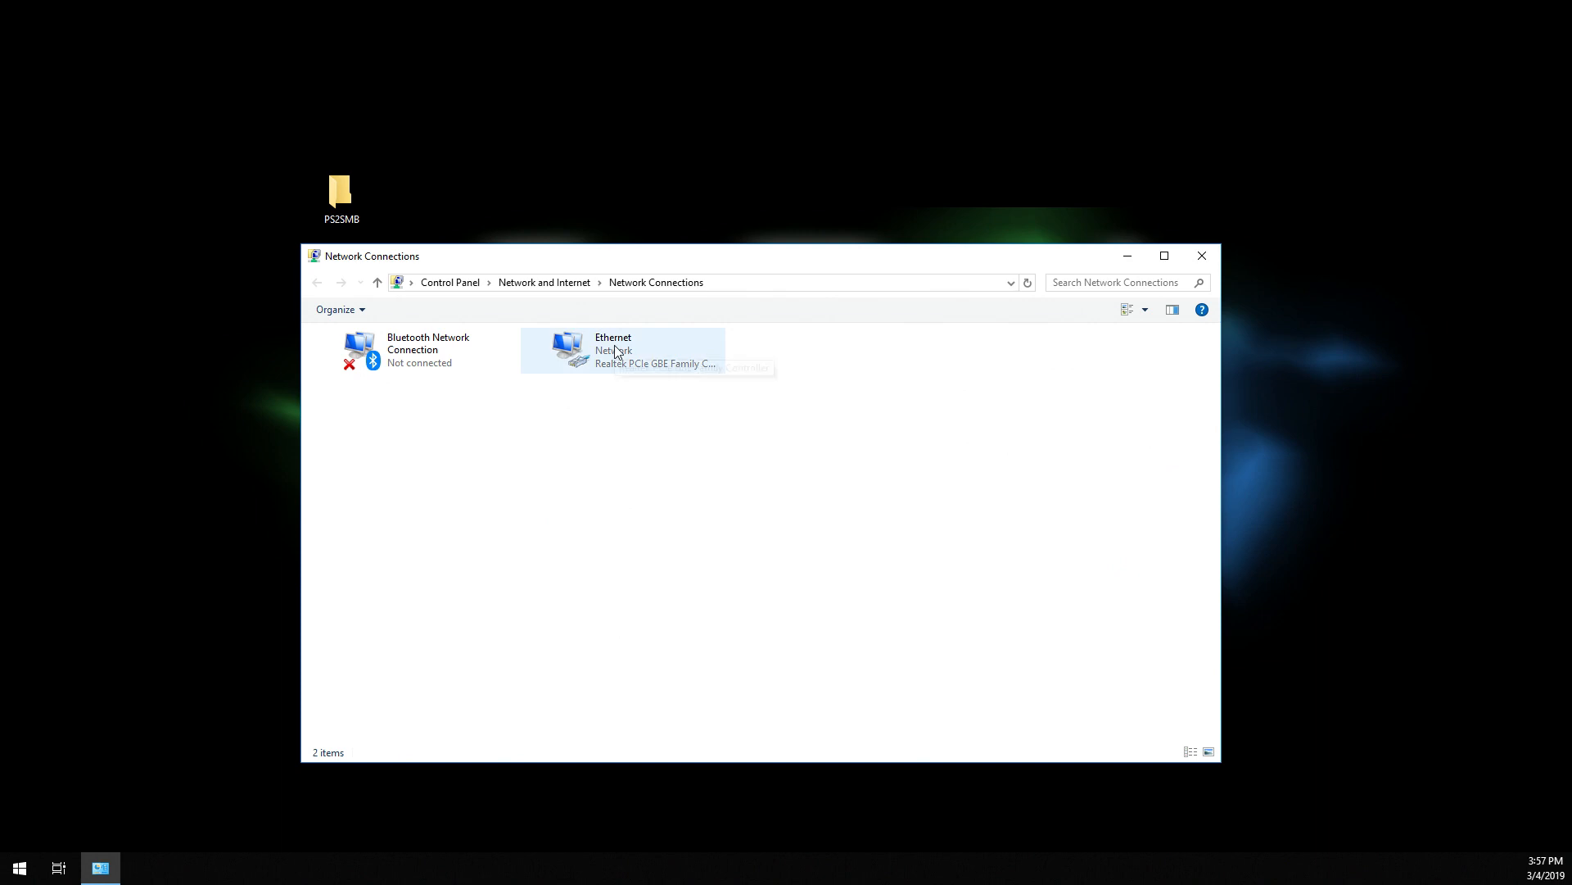
mouse_move(611, 350)
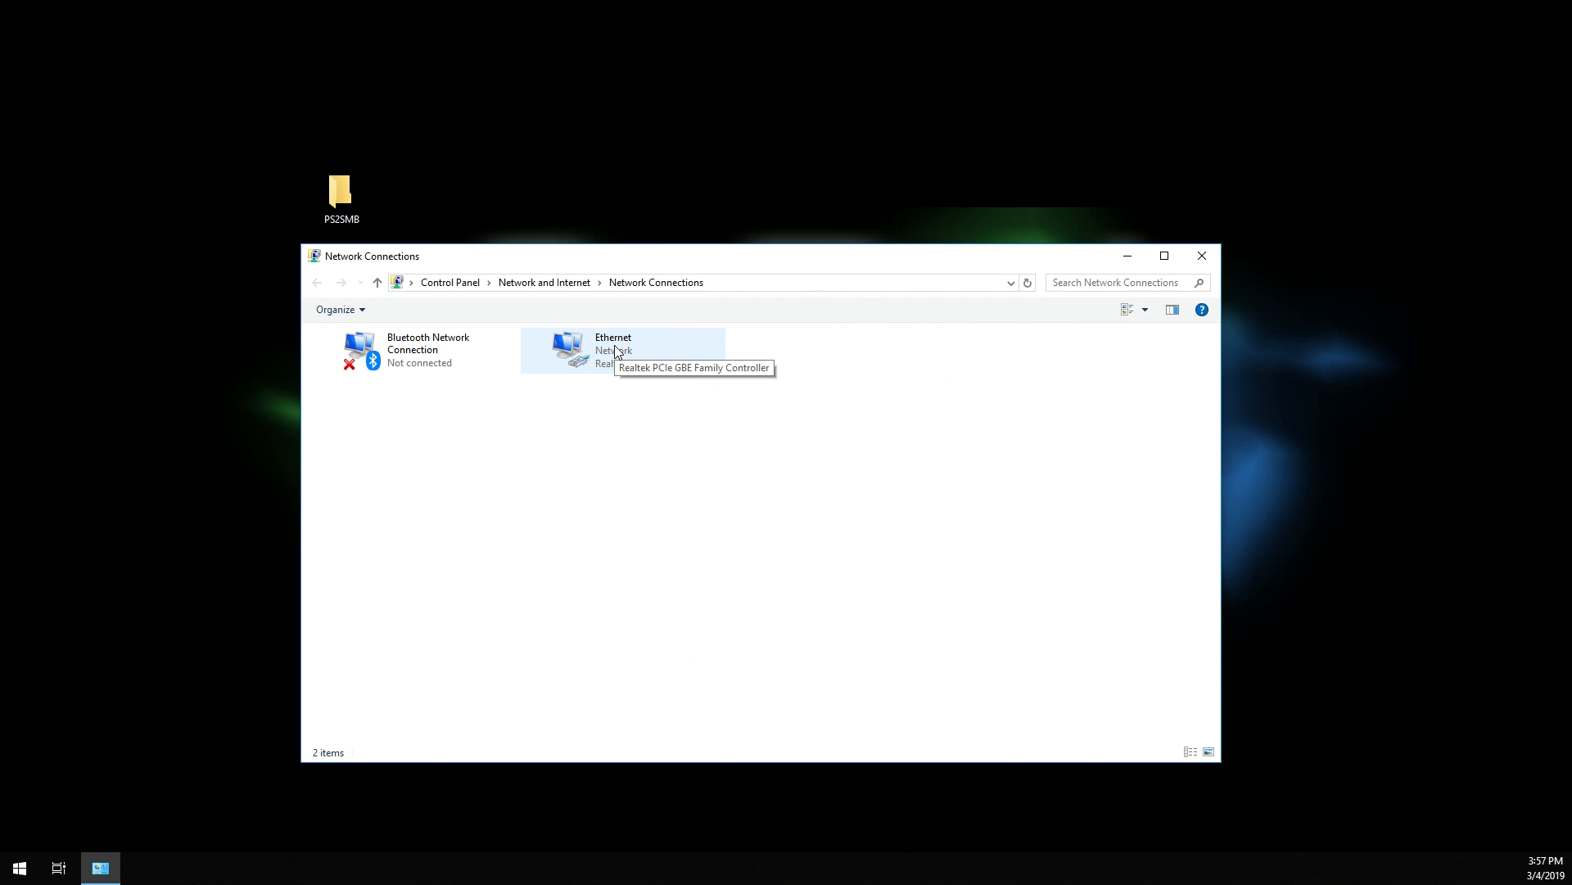
right_click(613, 350)
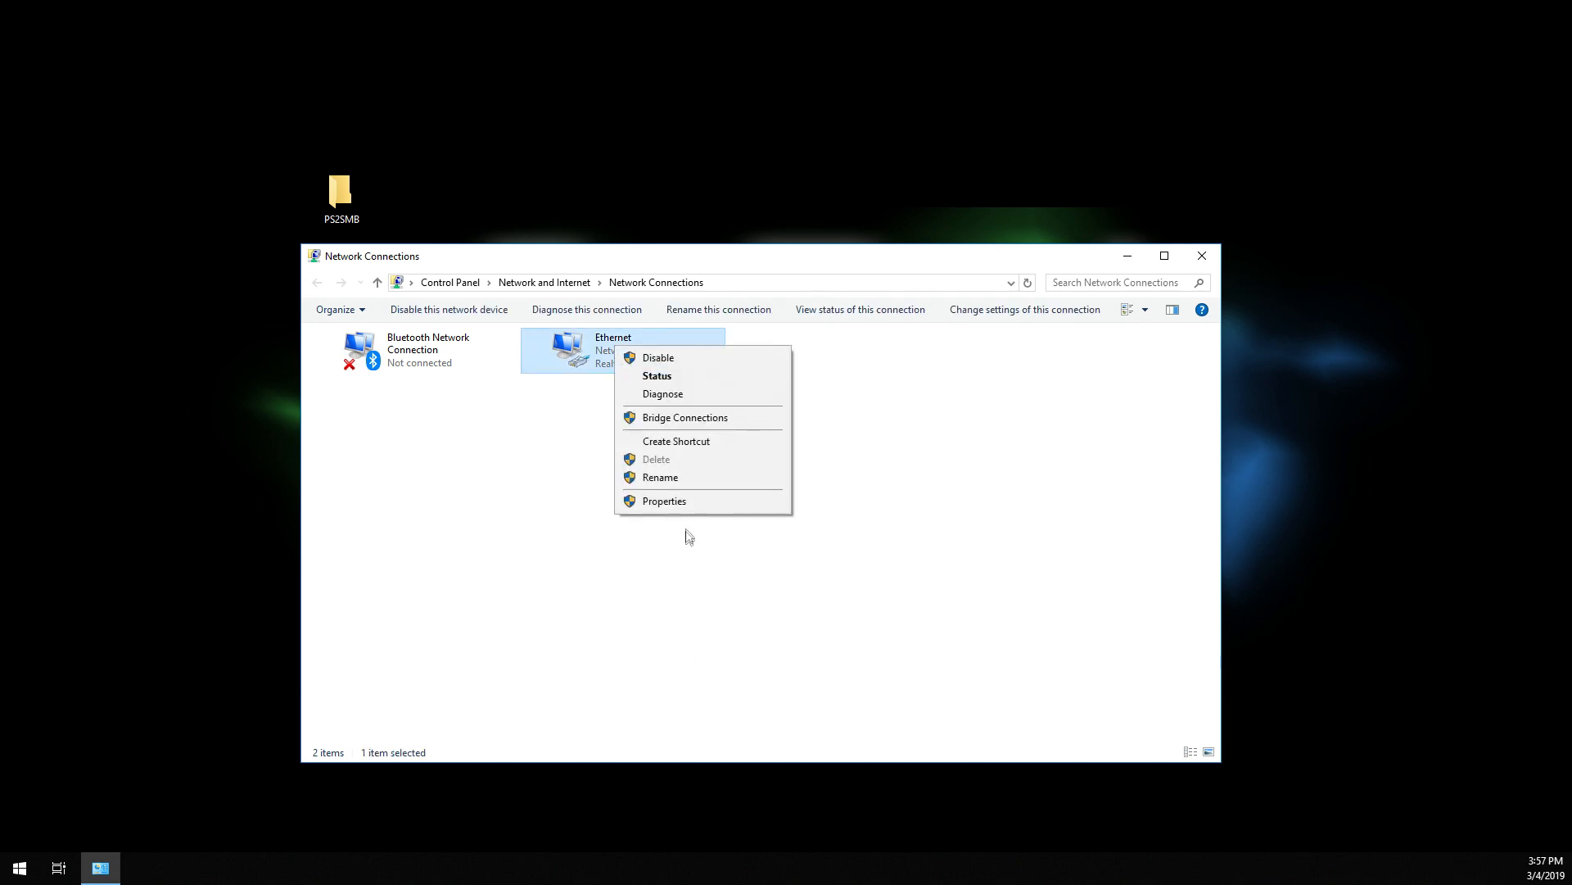
click(664, 501)
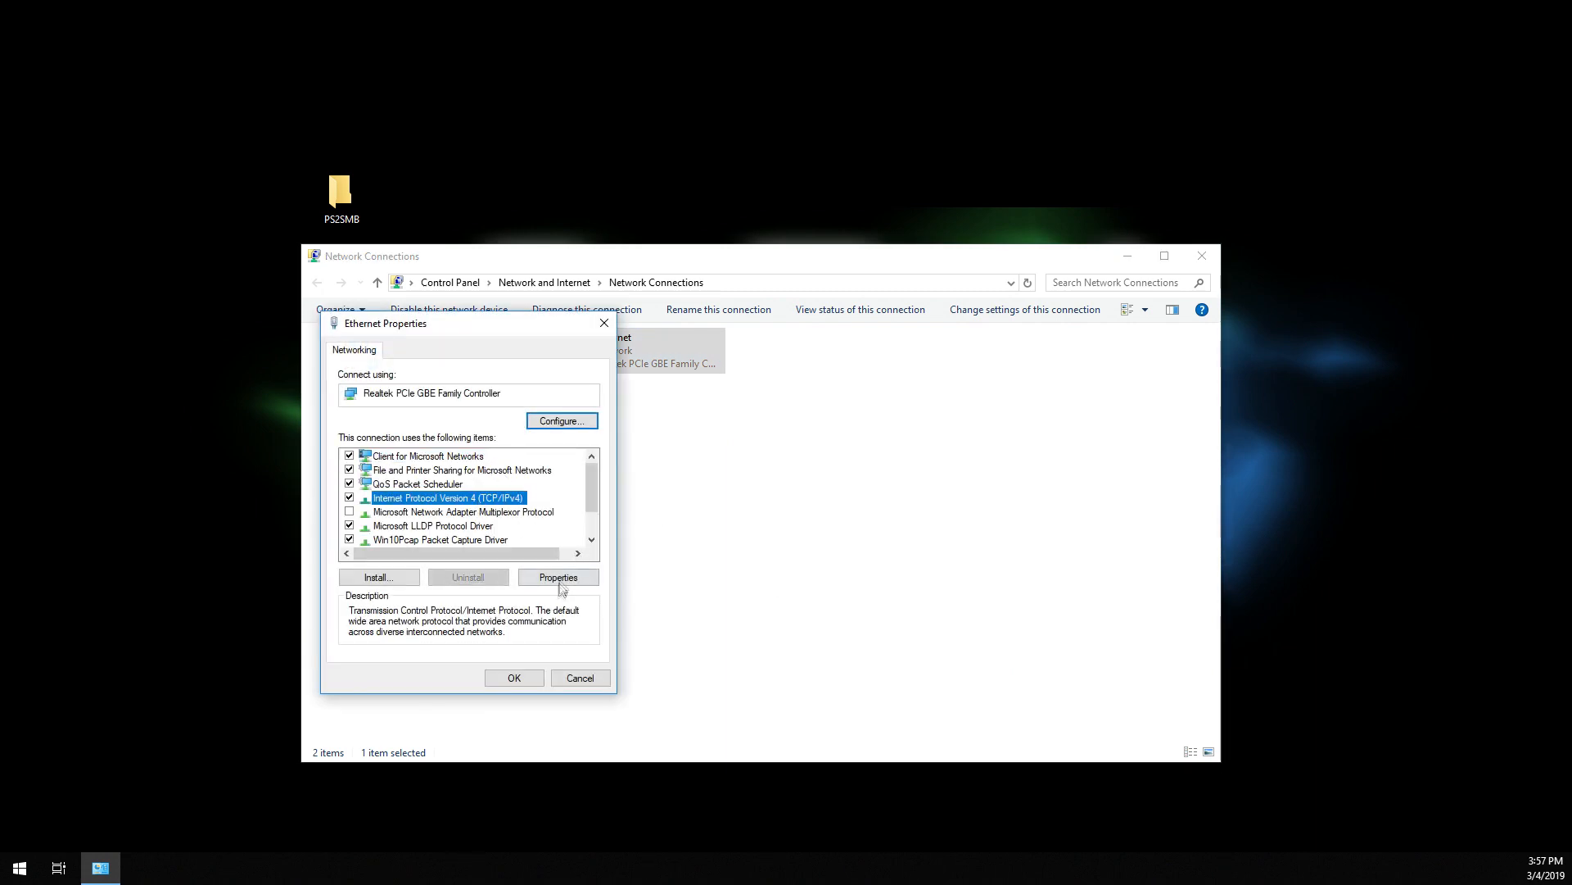
Set IPv4 manually: address 192.168.1.100, mask 255.255.255.0, gateway 192.168.1.100, and confirm.
click(557, 577)
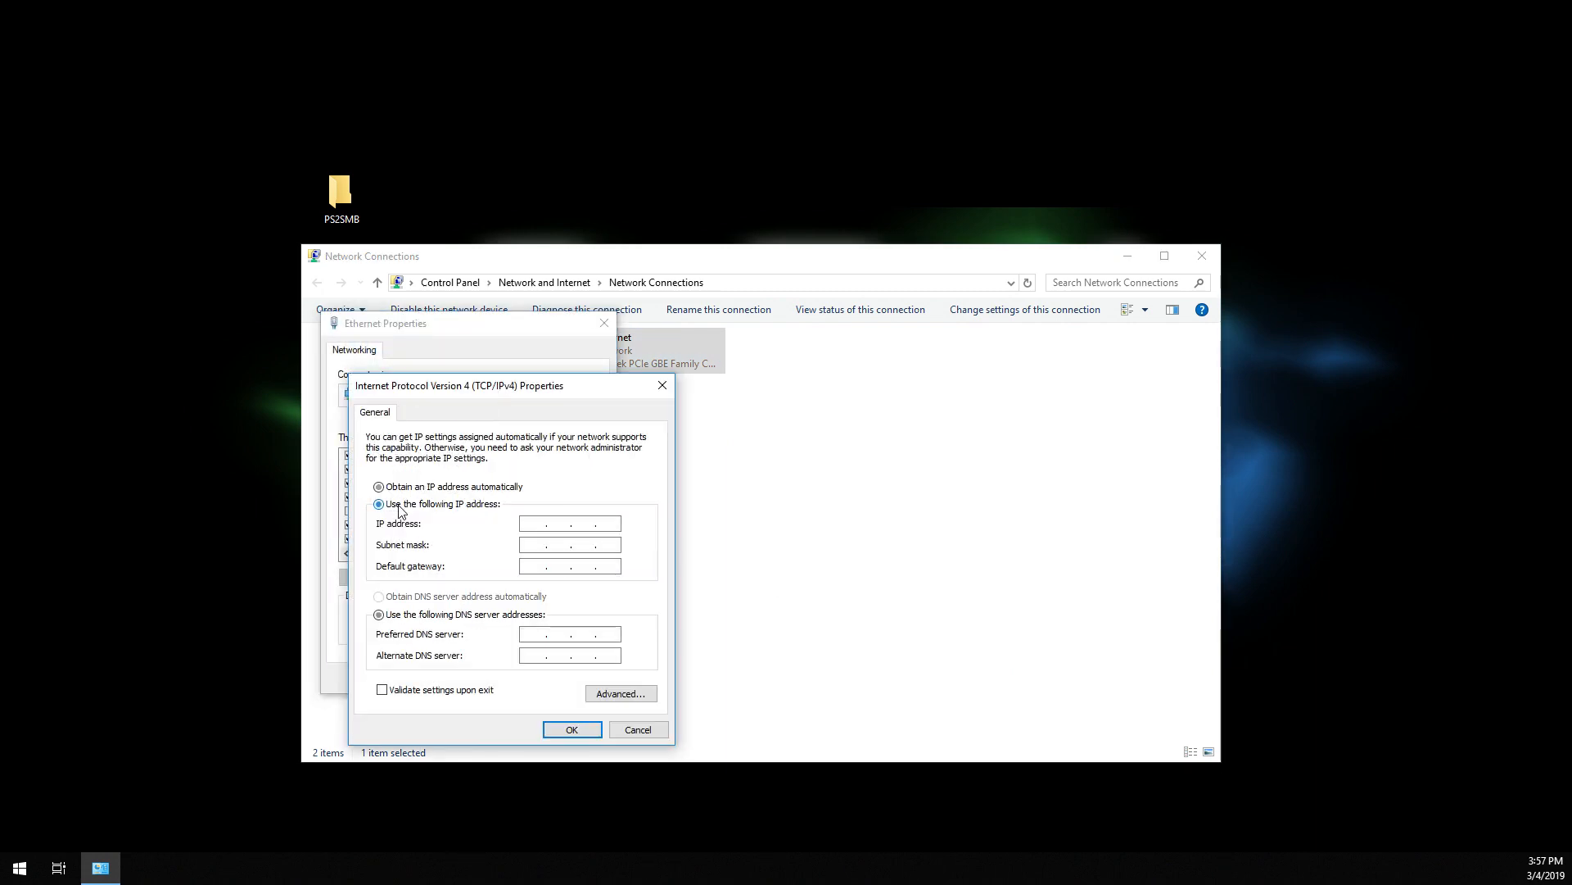
text(192 . 168 . 1 . 1)
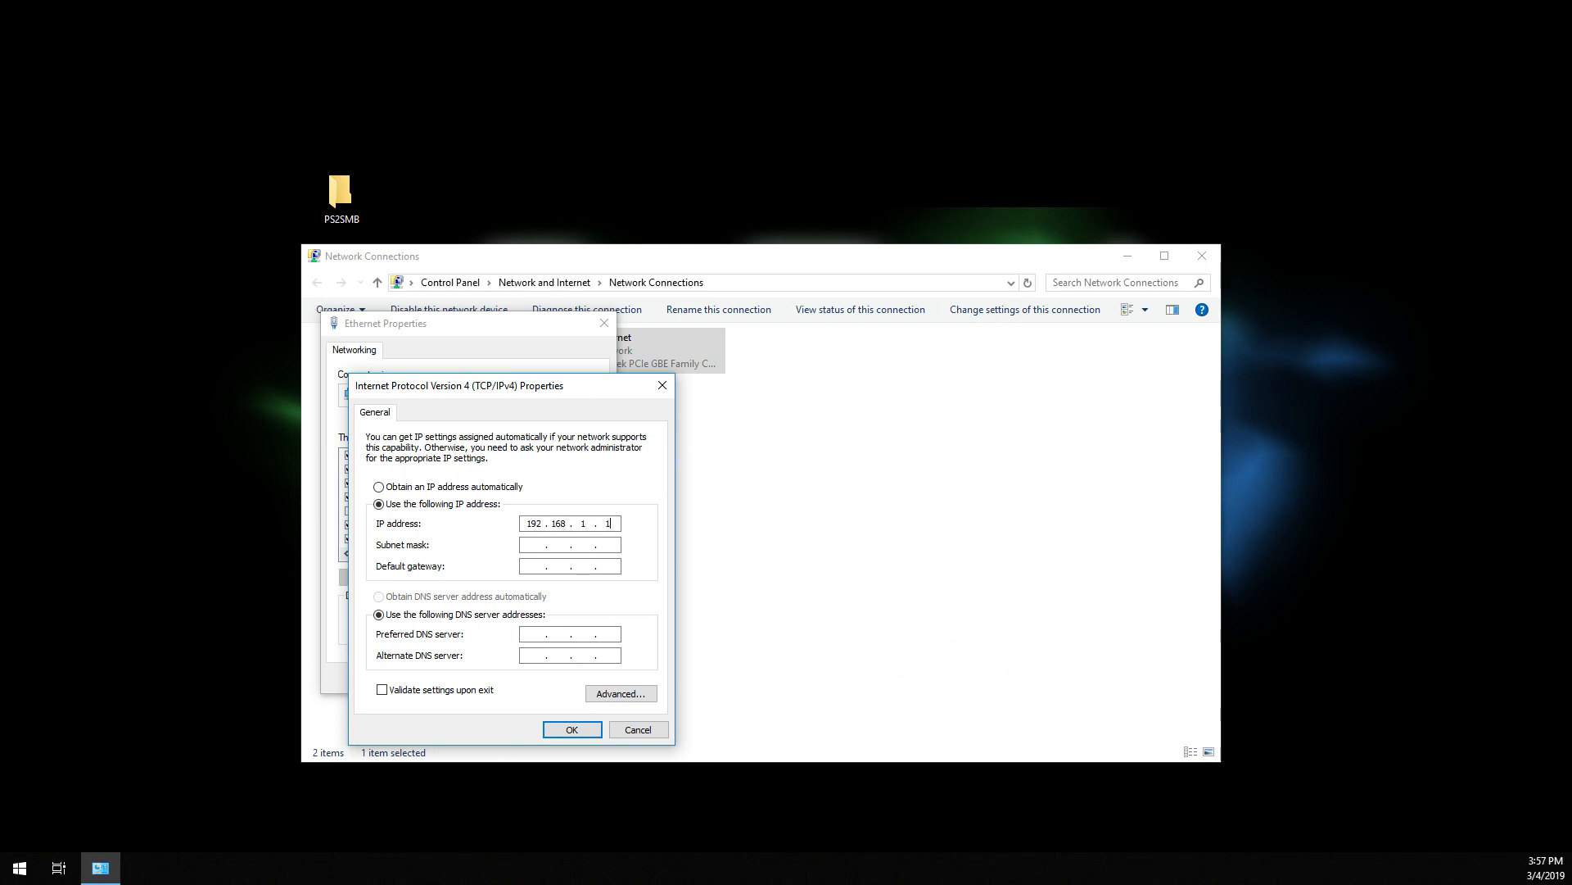
key(Backspace)
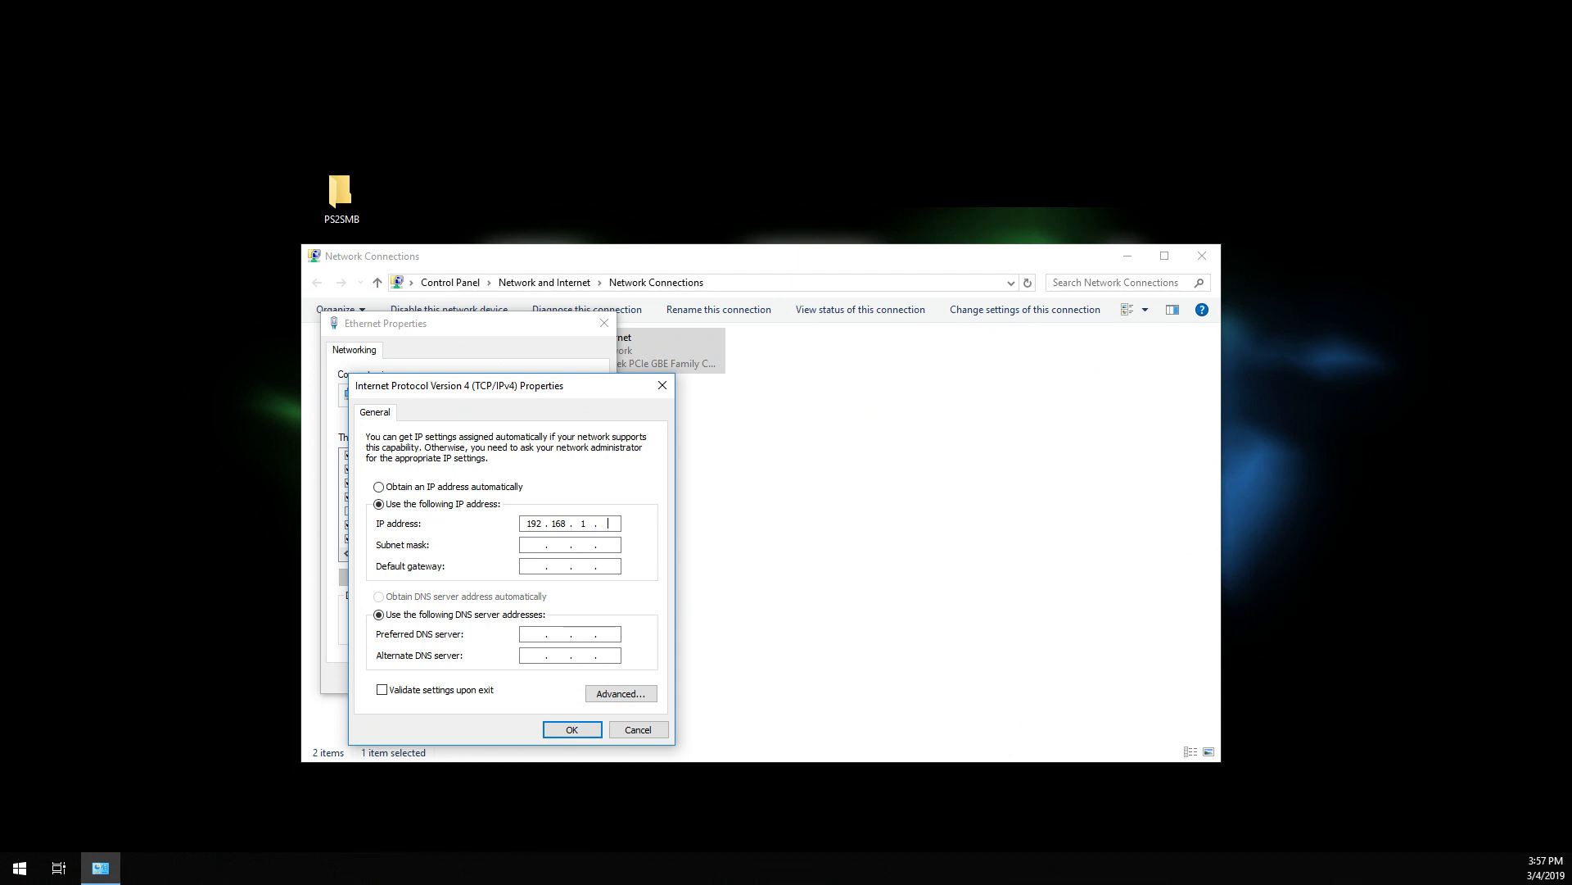
text(2)
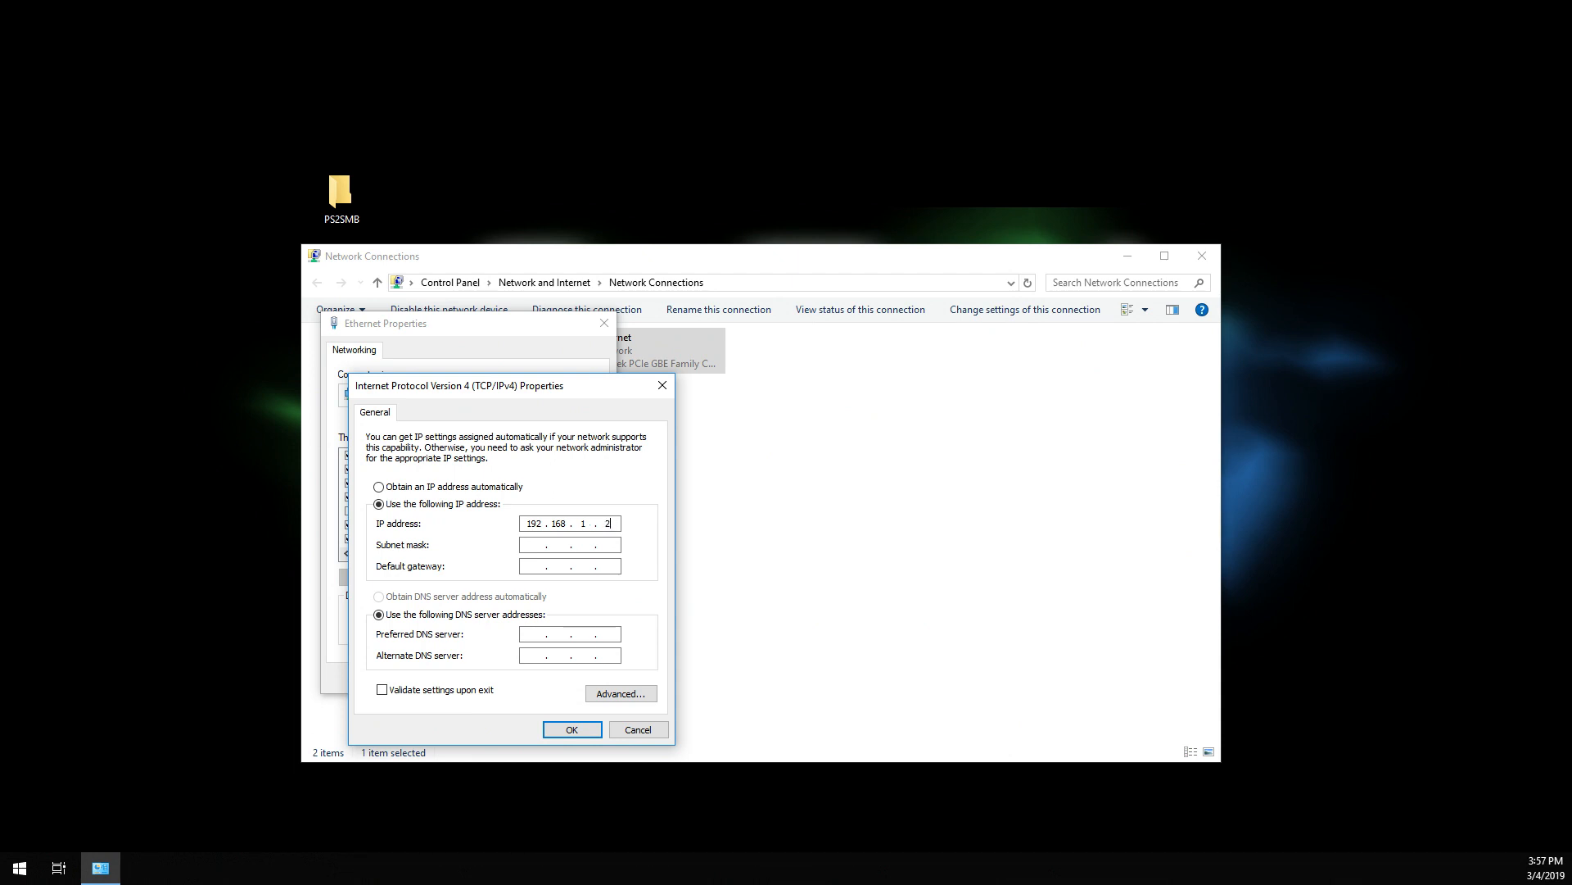
text(255.255.255.0)
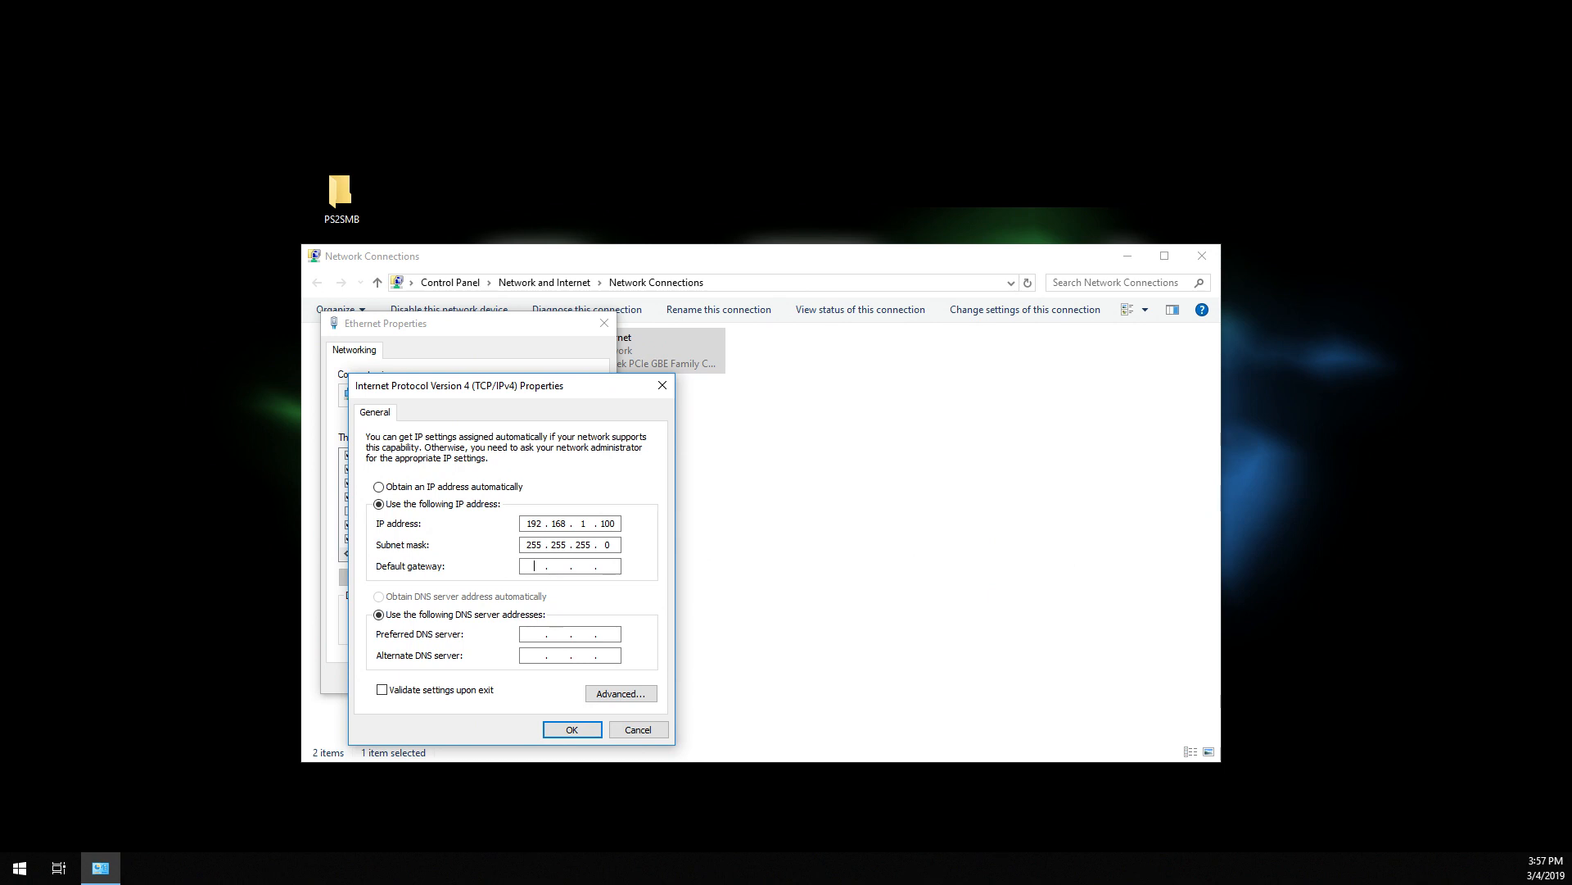
text(192.168.1)
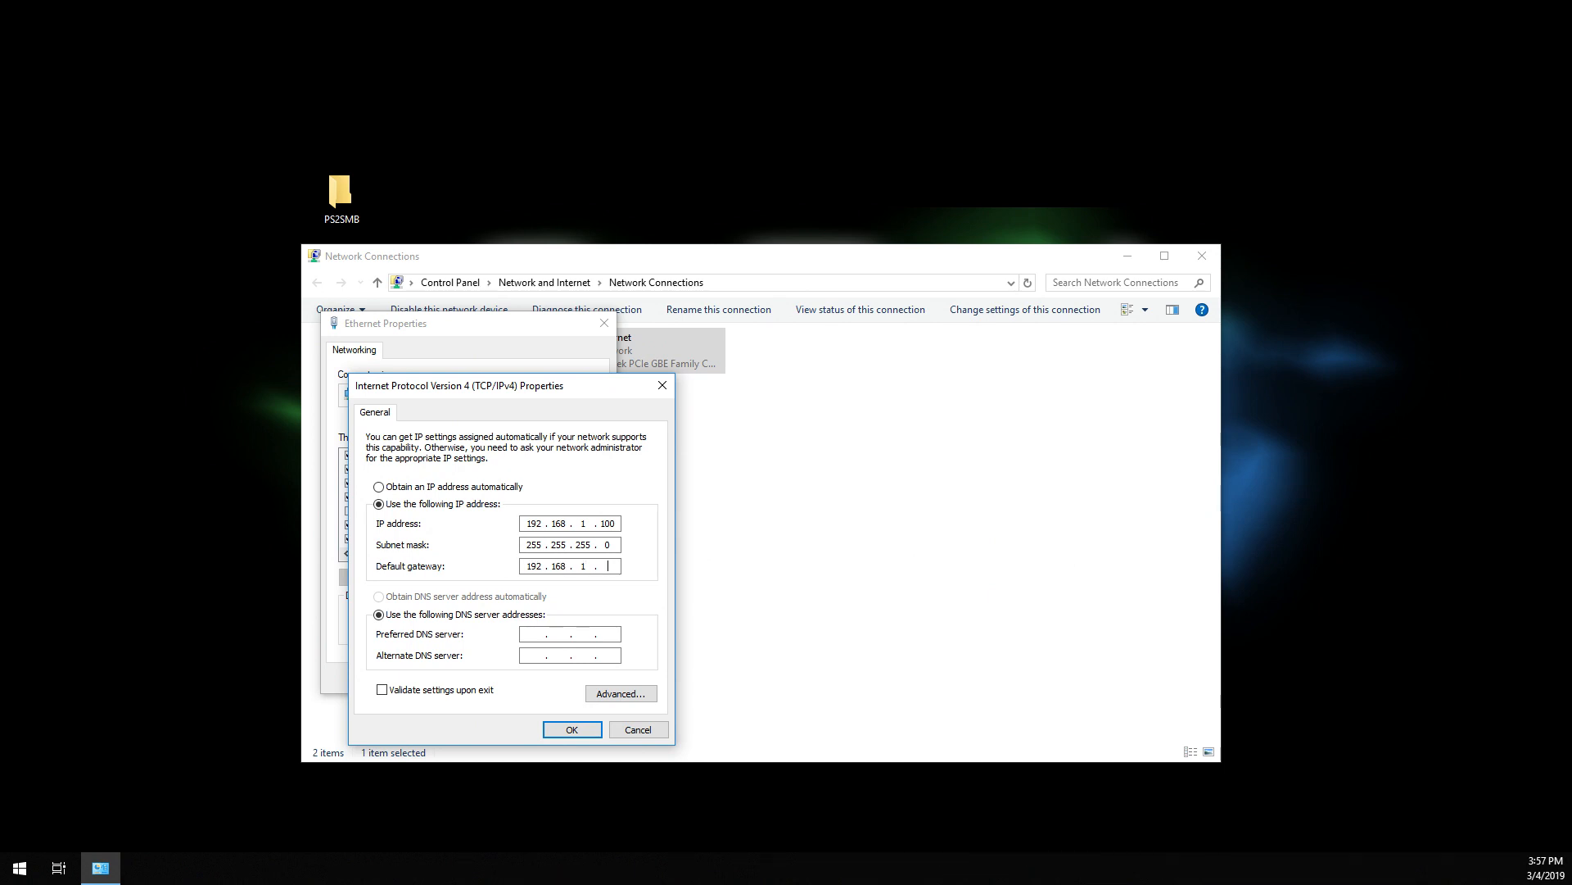
text(100)
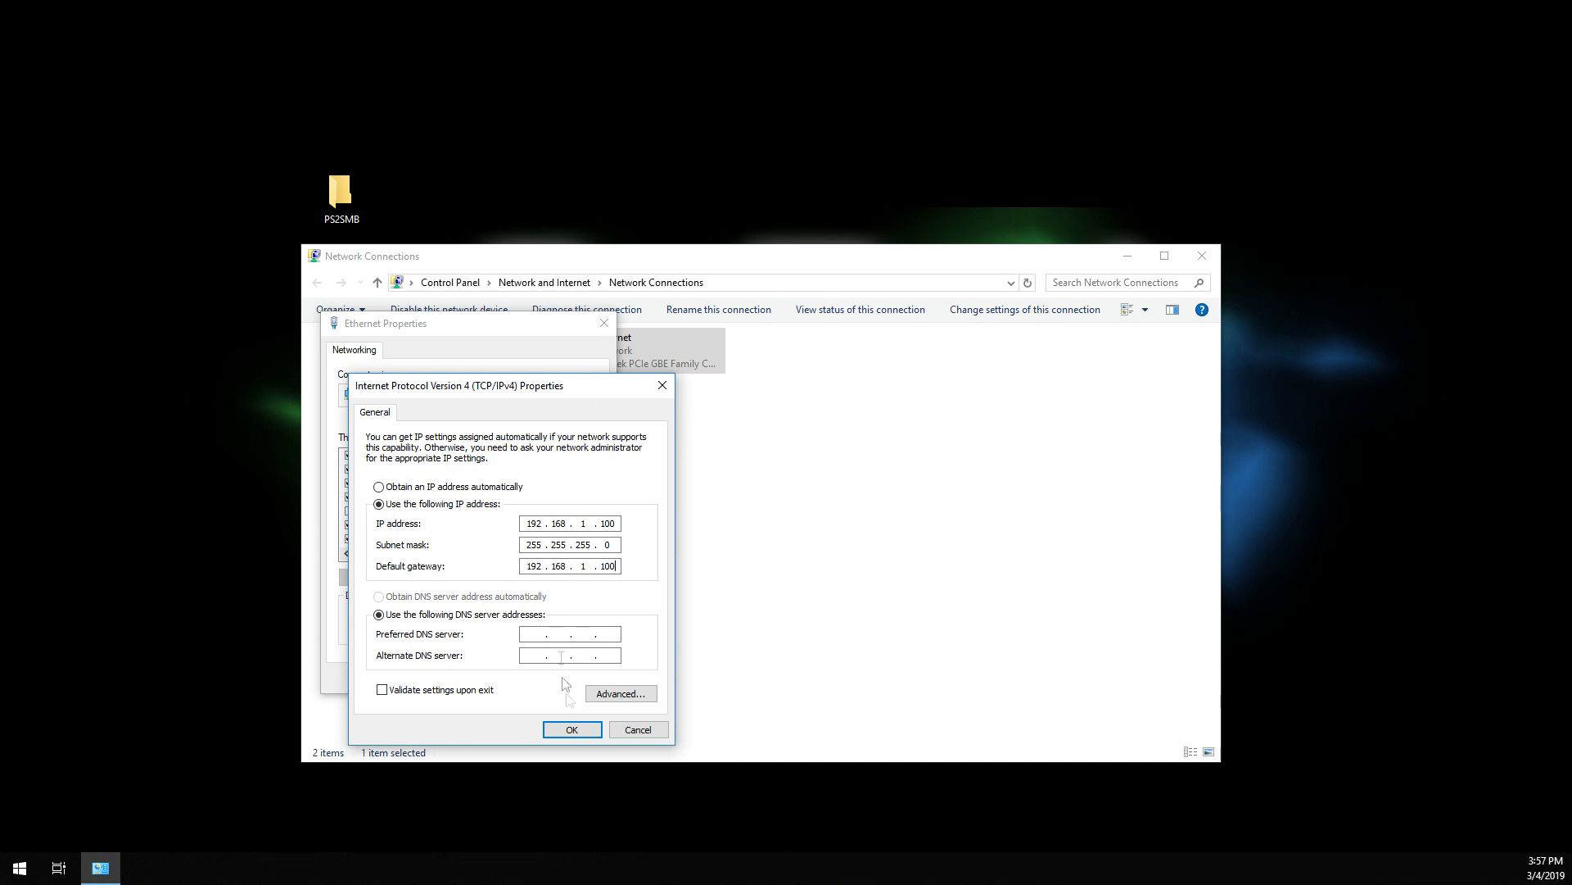
click(570, 729)
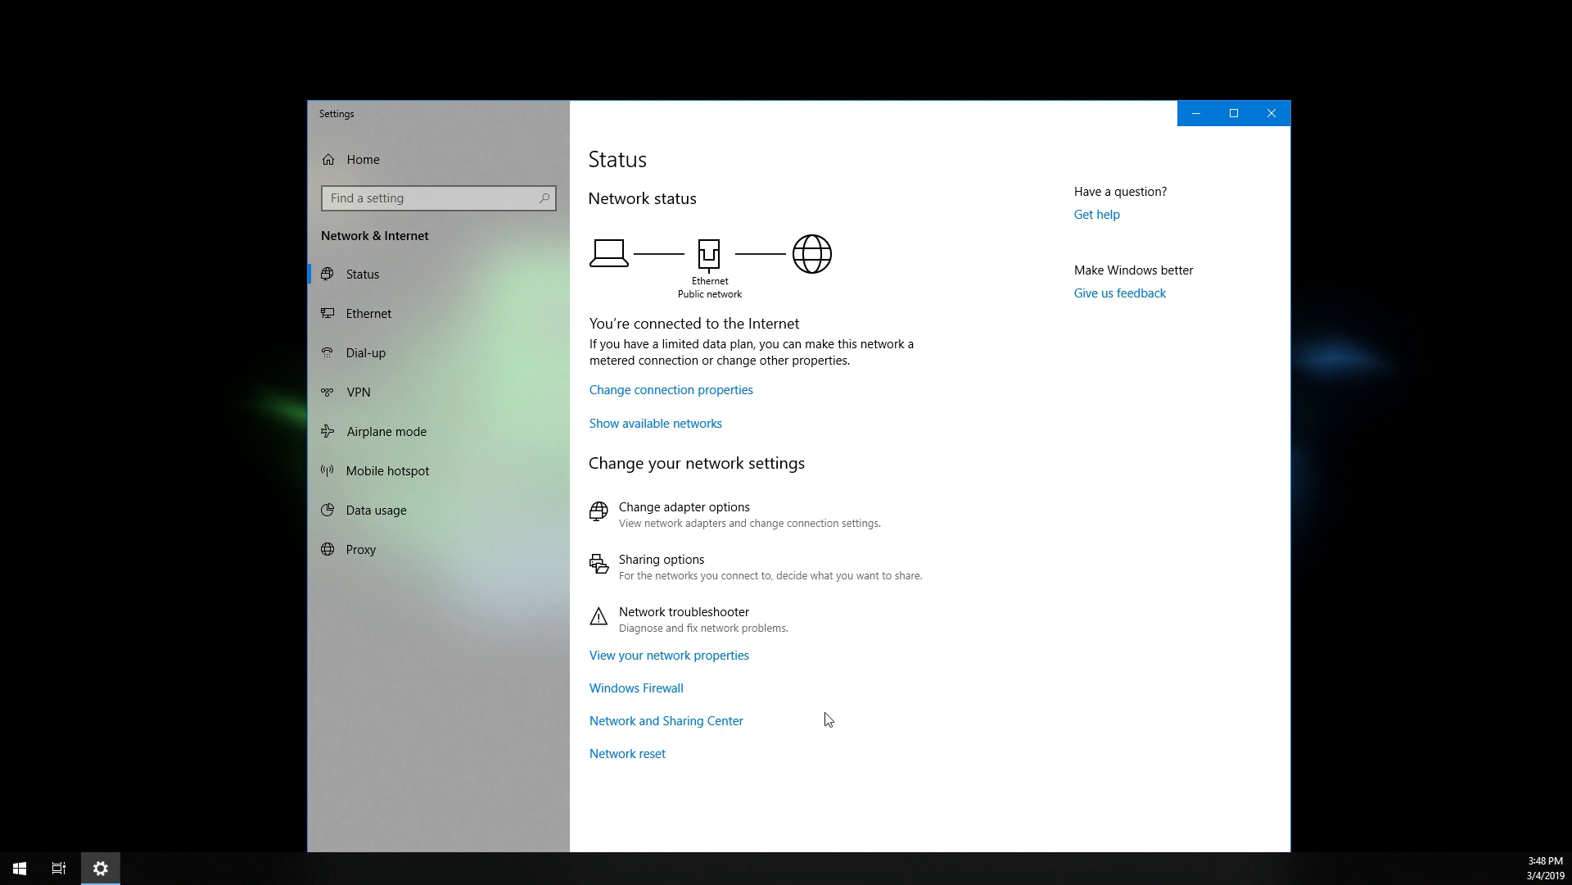
For All Networks, enable Public folder sharing, disable password protected sharing, and save.
click(665, 719)
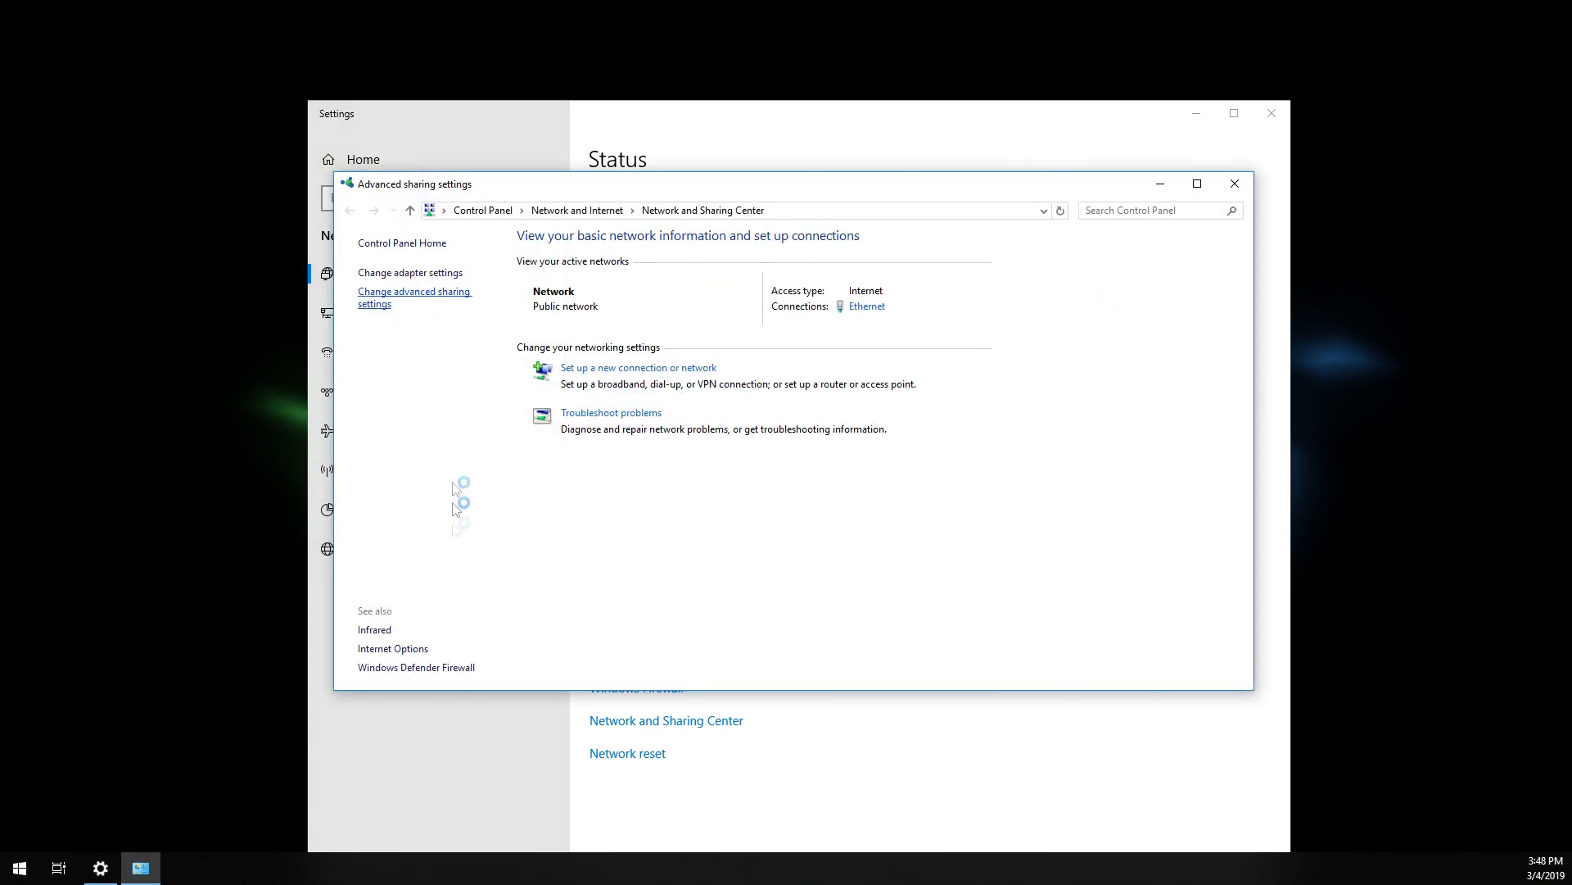
click(413, 297)
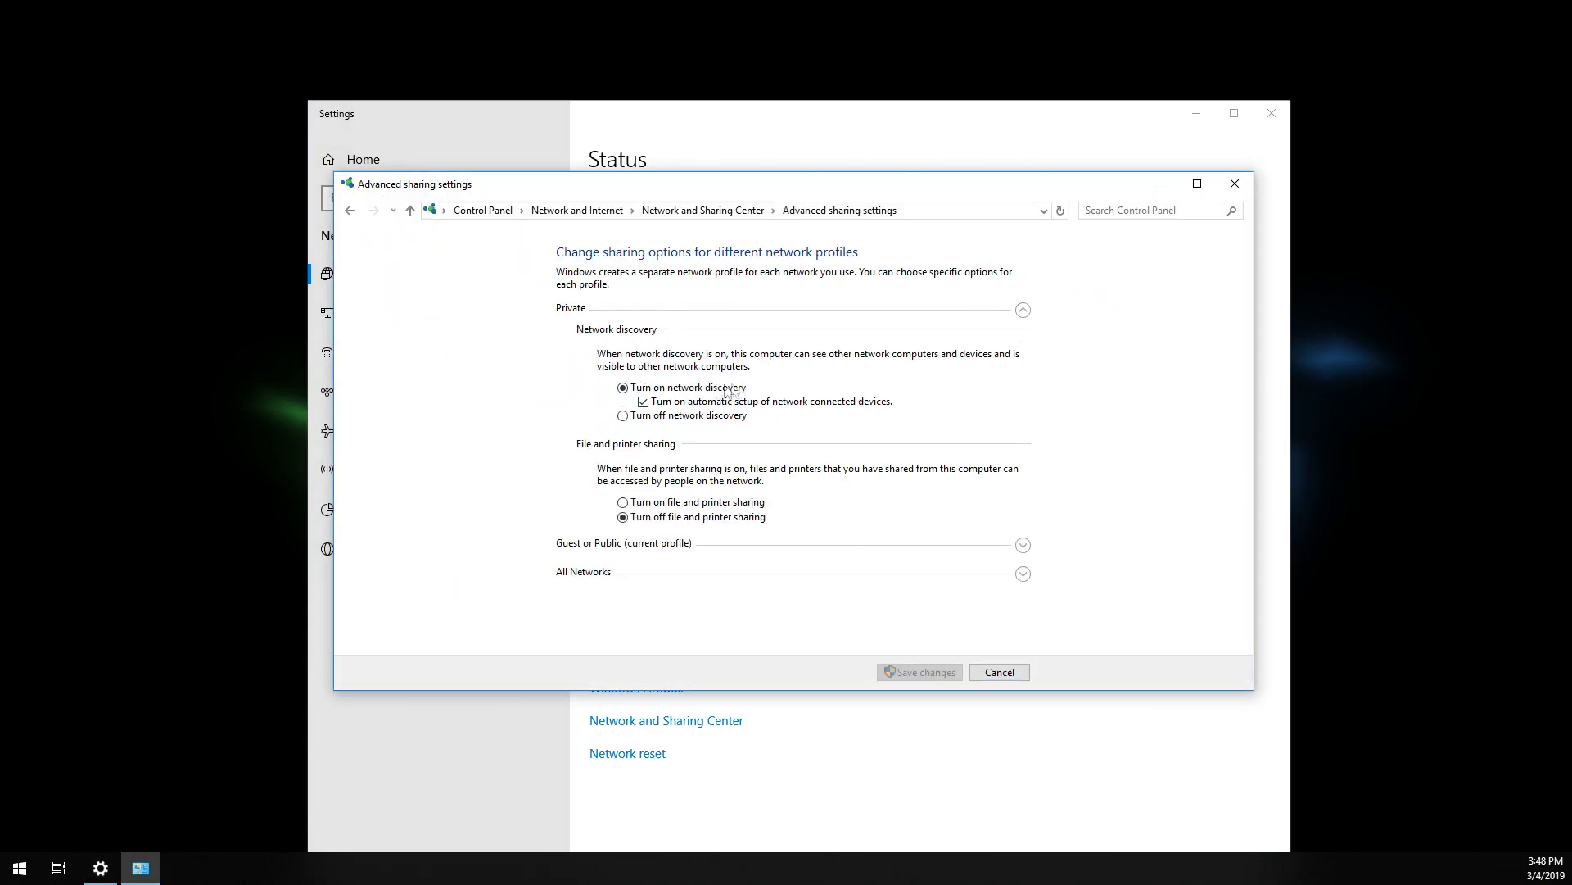
click(1022, 309)
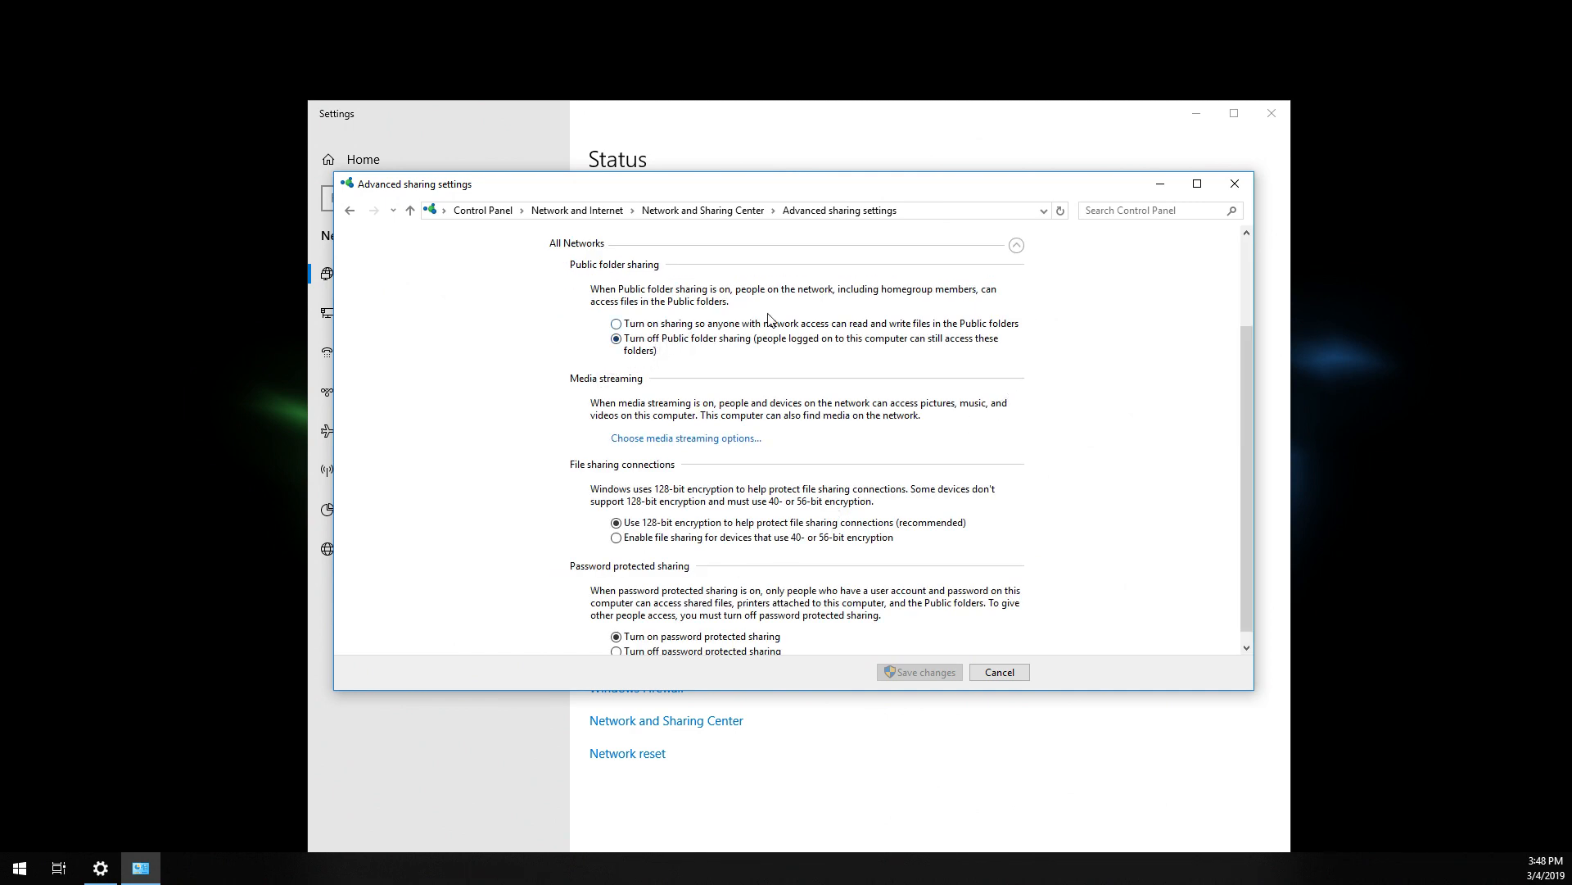
mouse_move(659, 379)
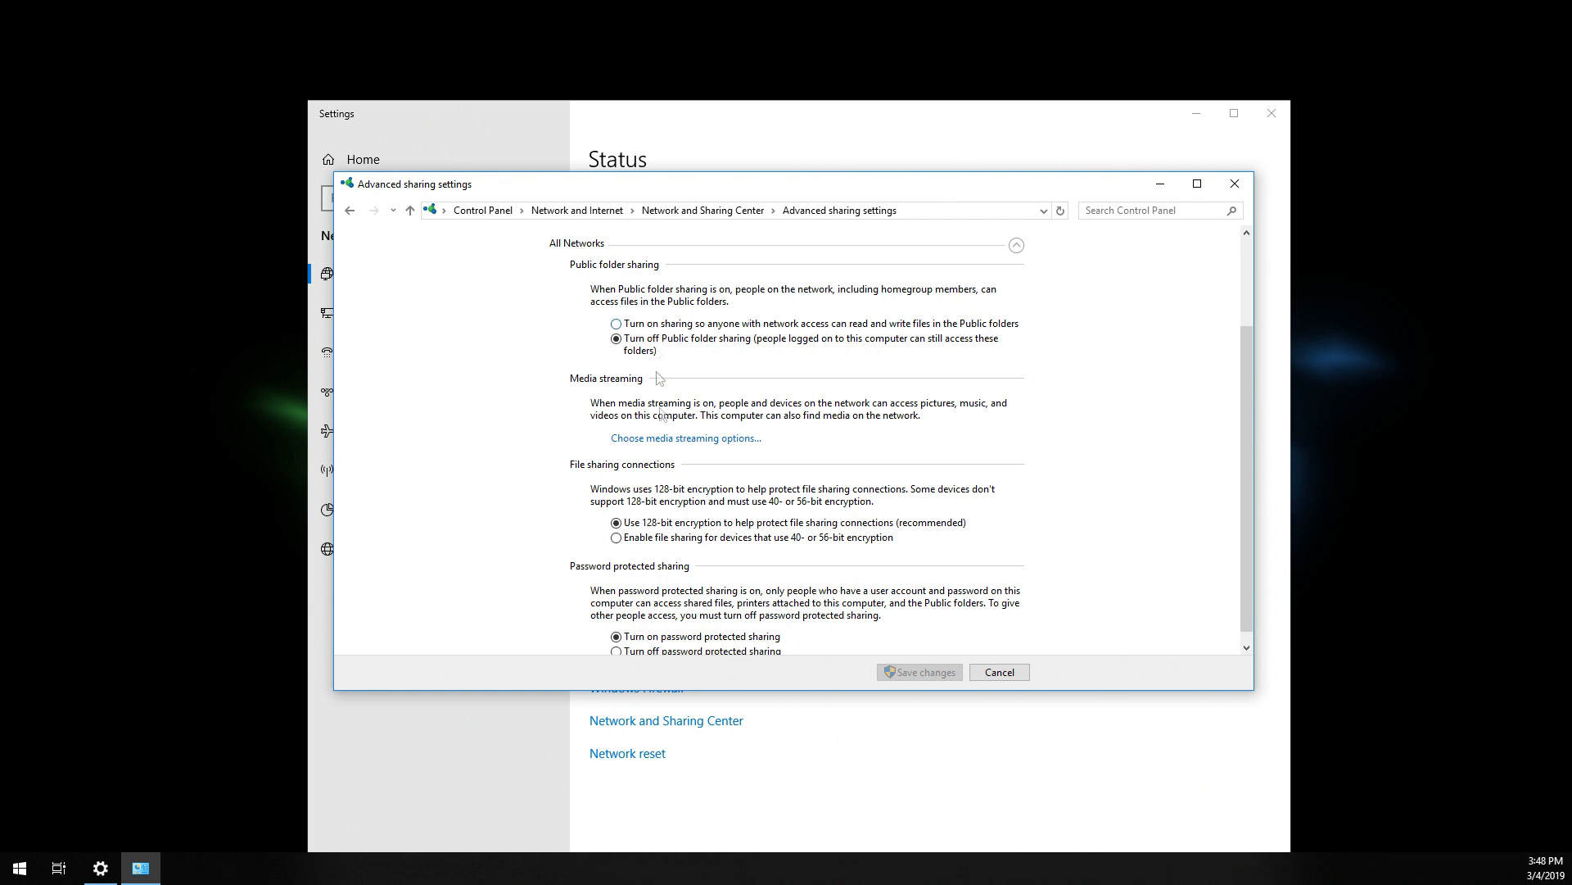
click(618, 323)
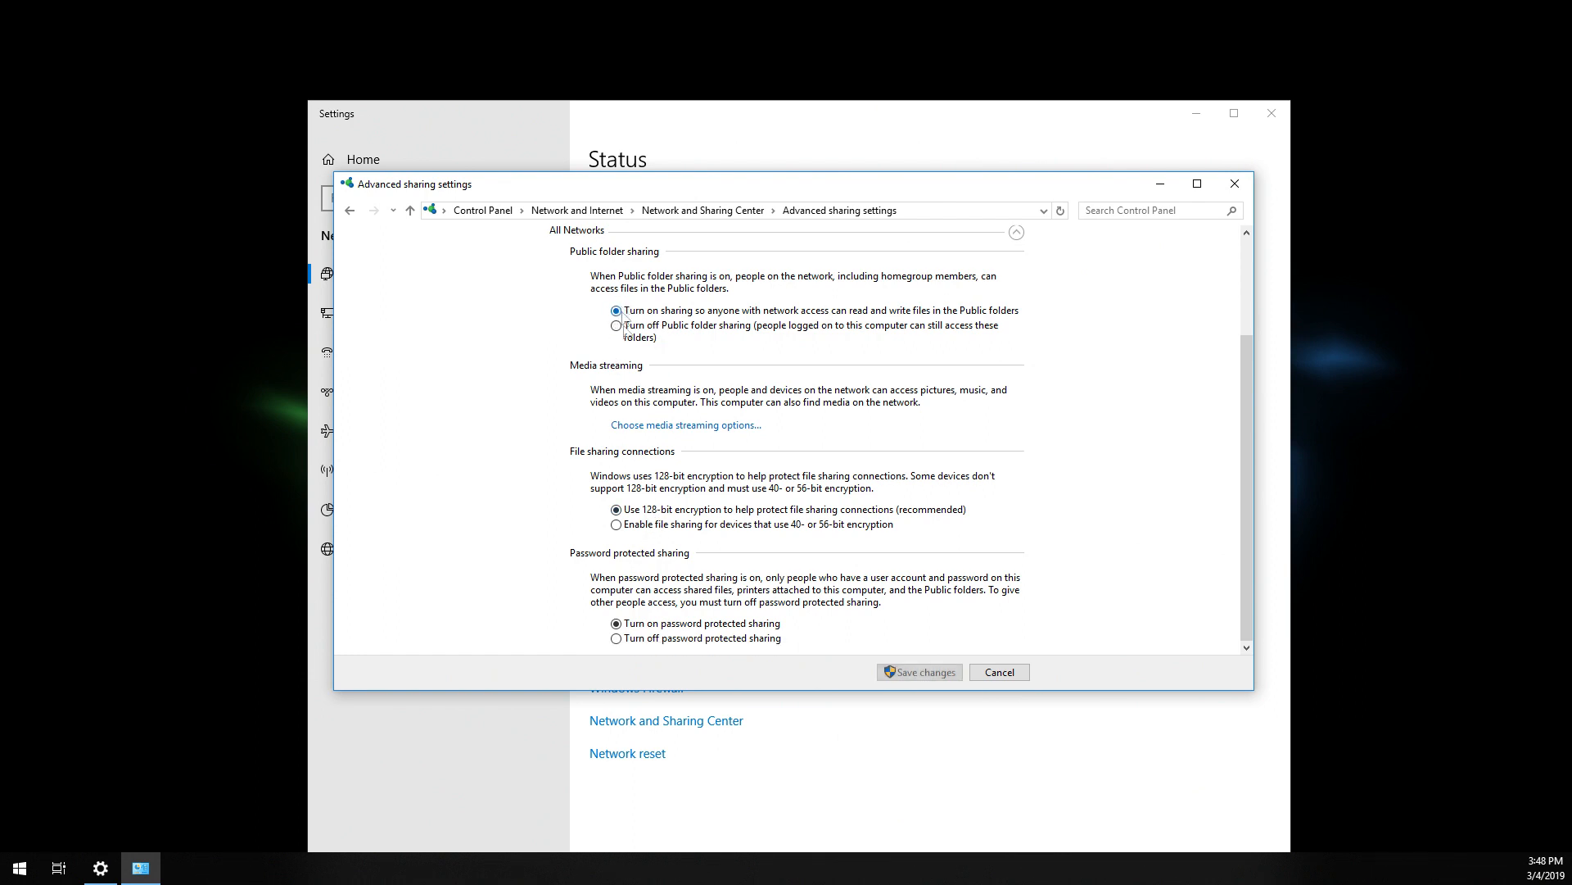
click(615, 637)
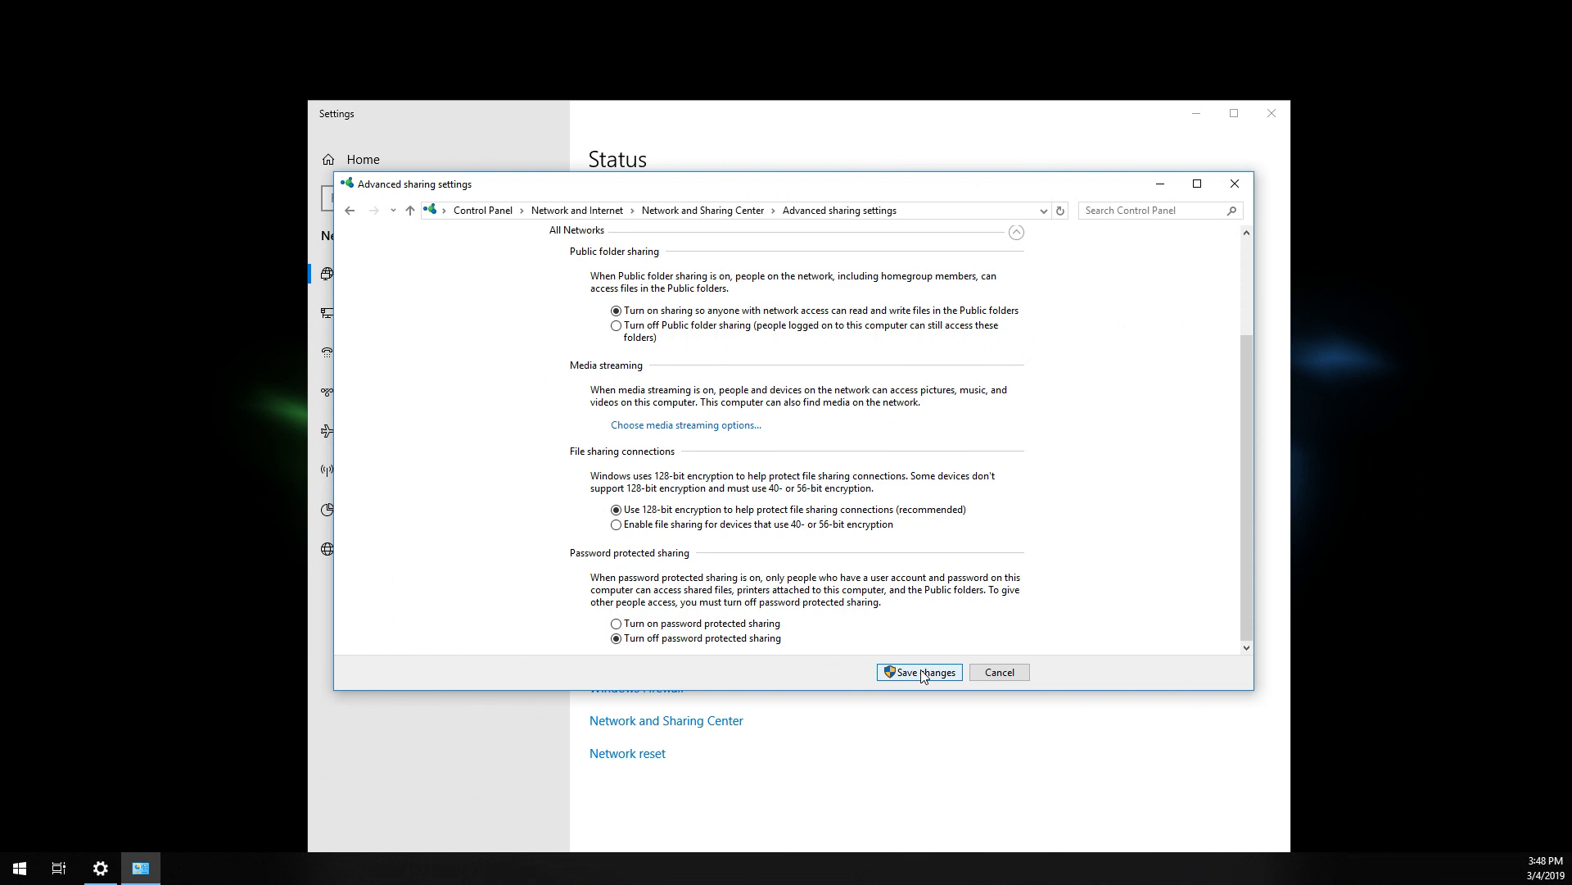
click(919, 671)
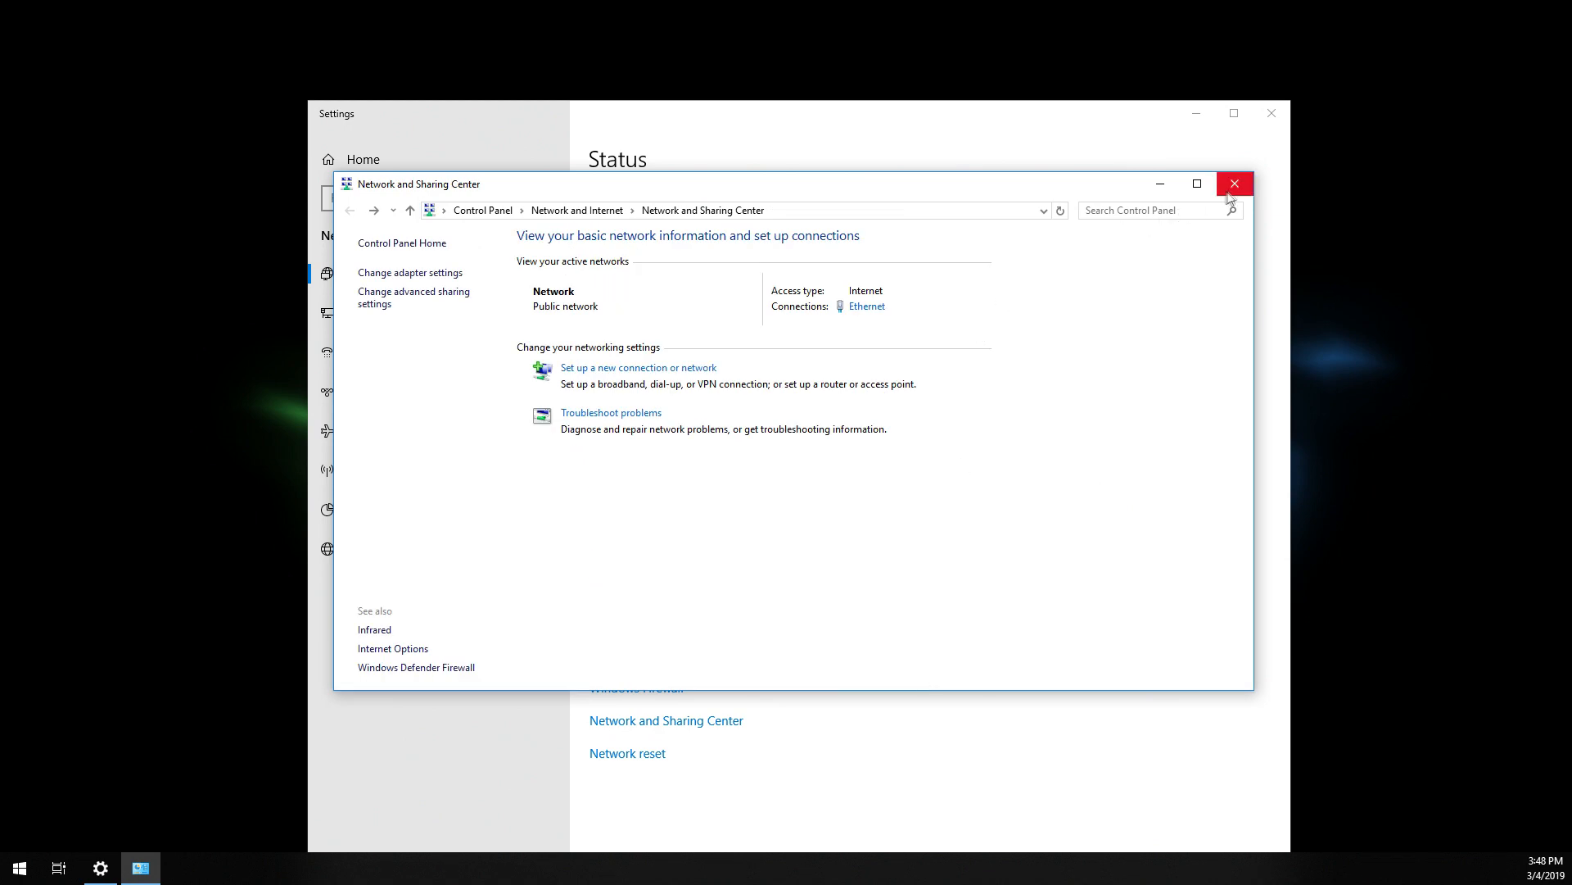
click(1235, 184)
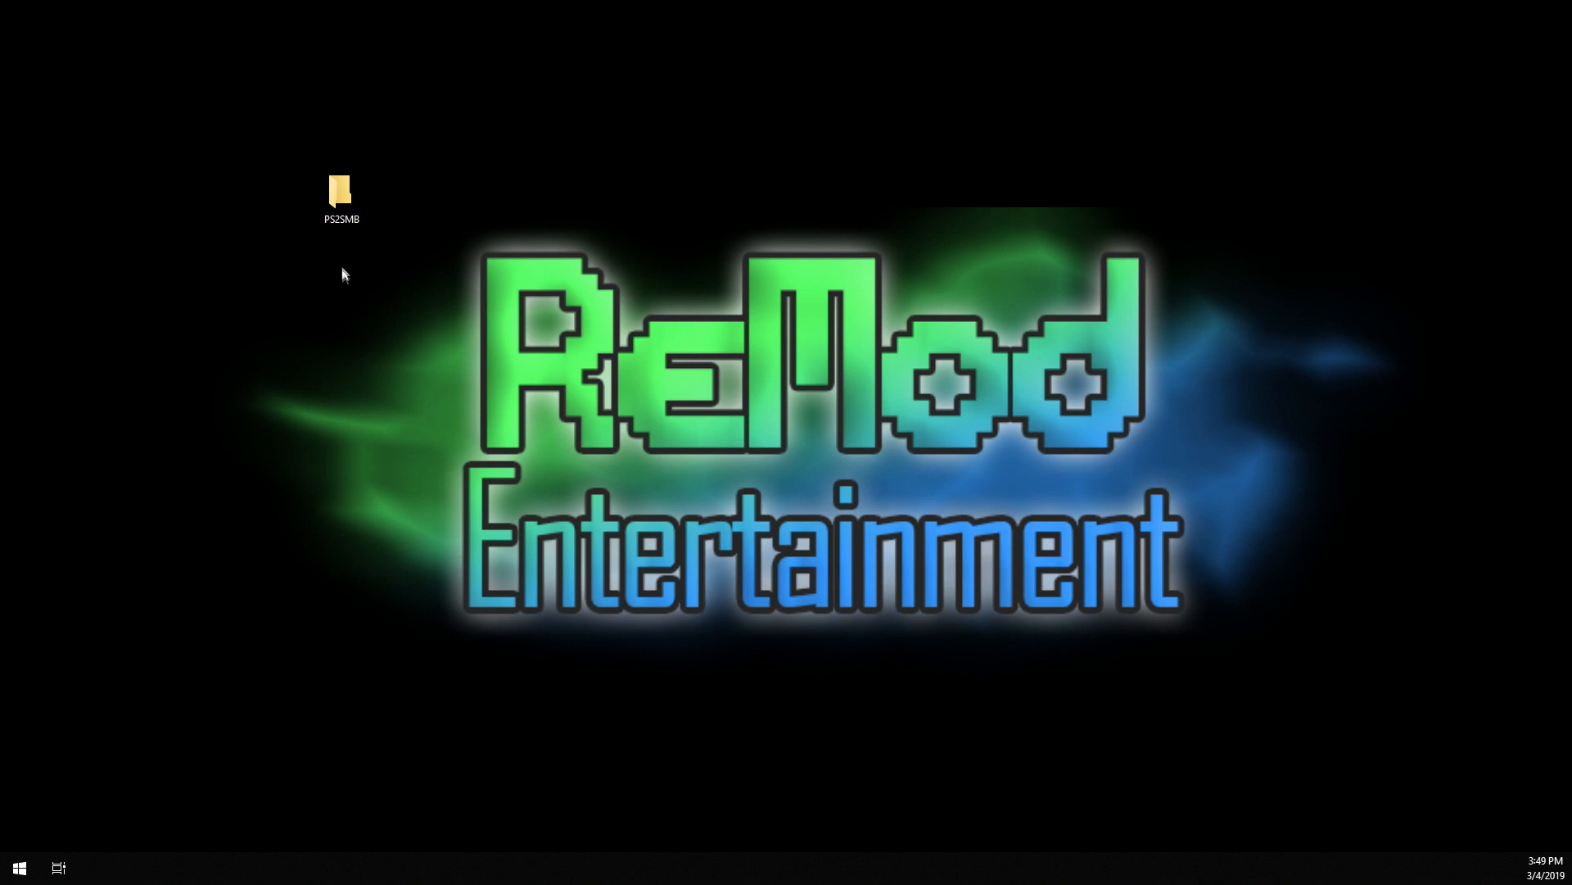
mouse_move(521, 304)
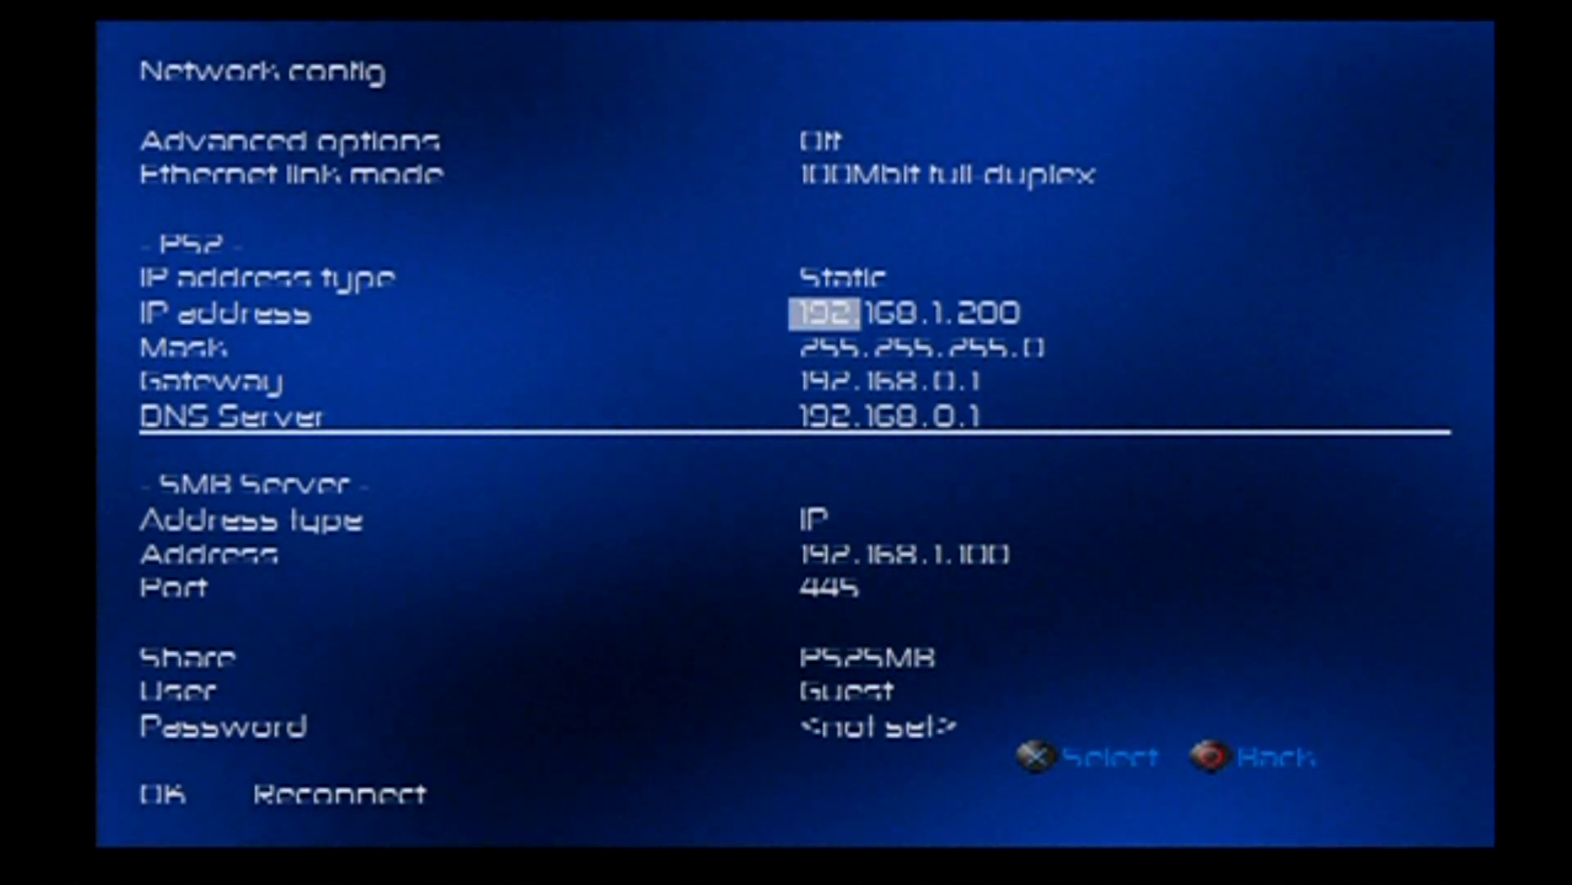
key(down)
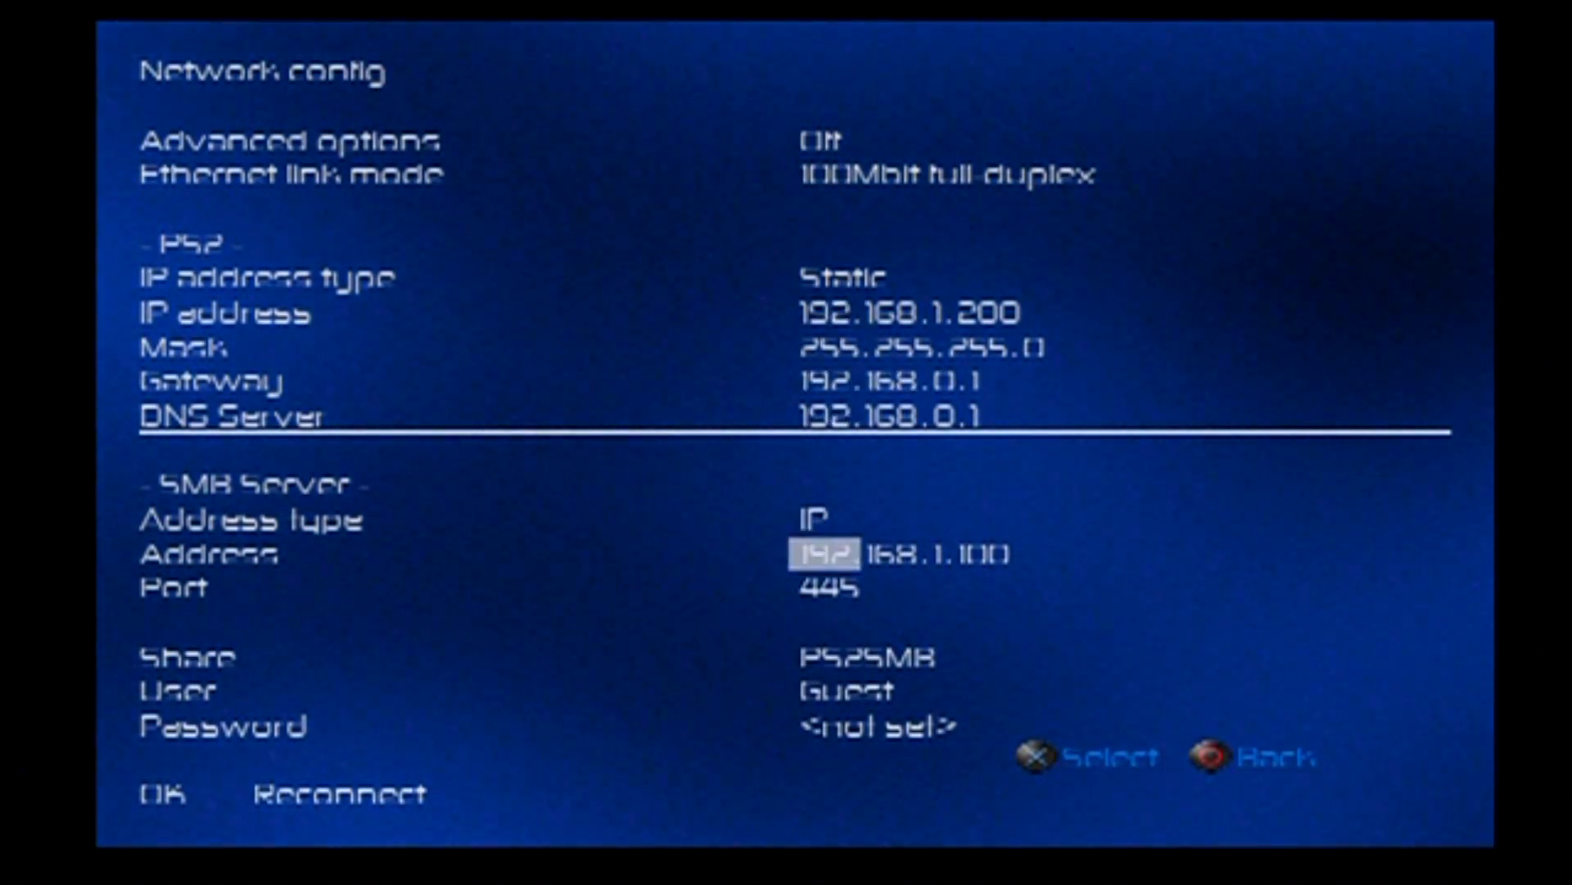
key(Up)
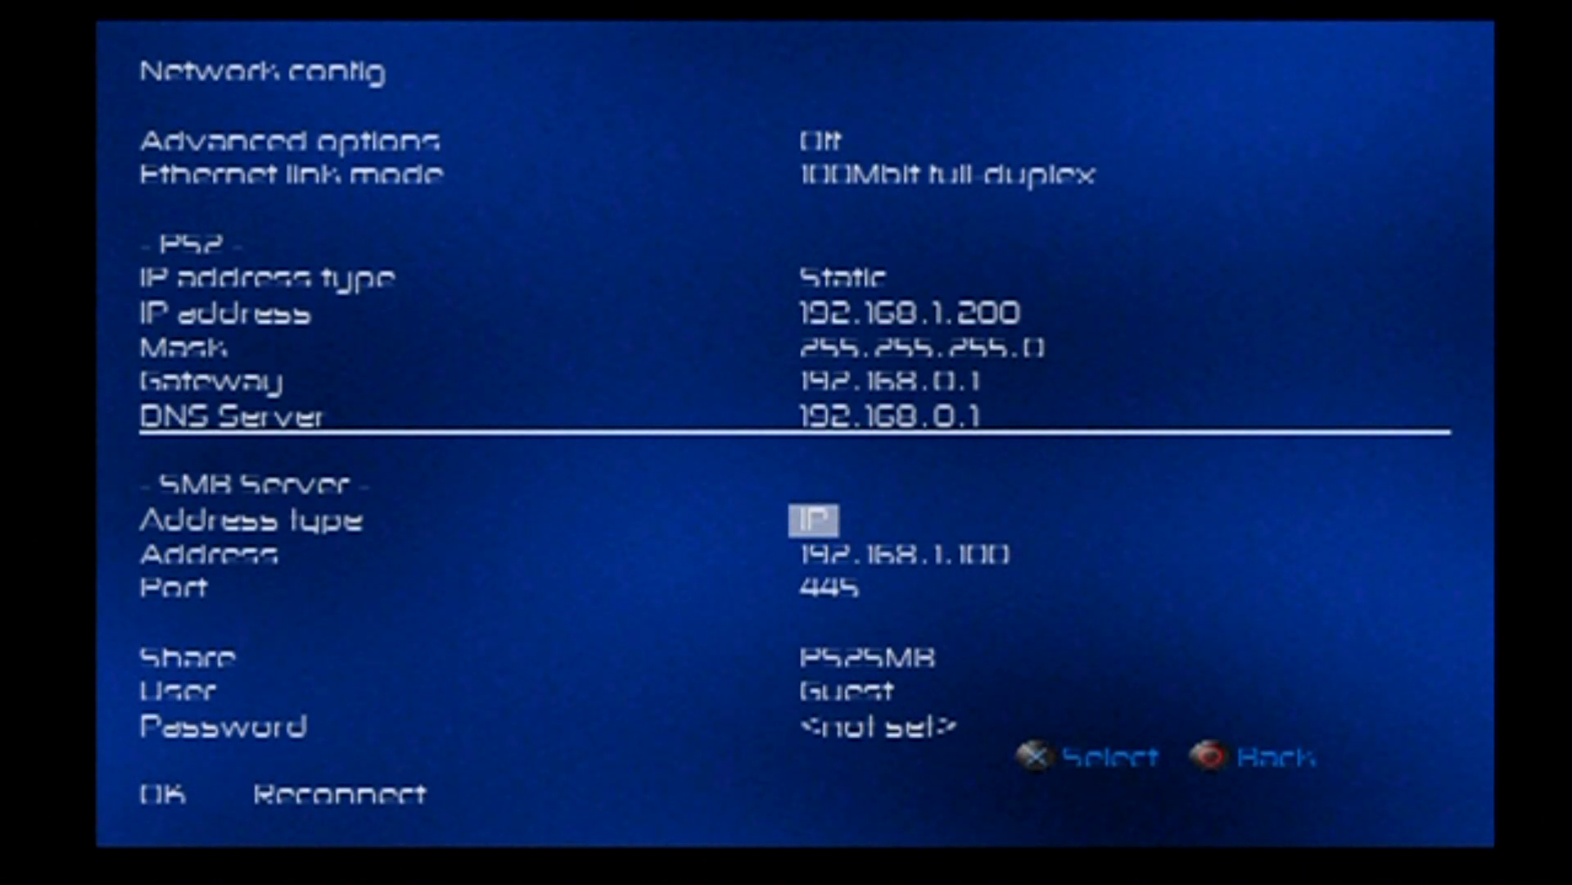
key(Down)
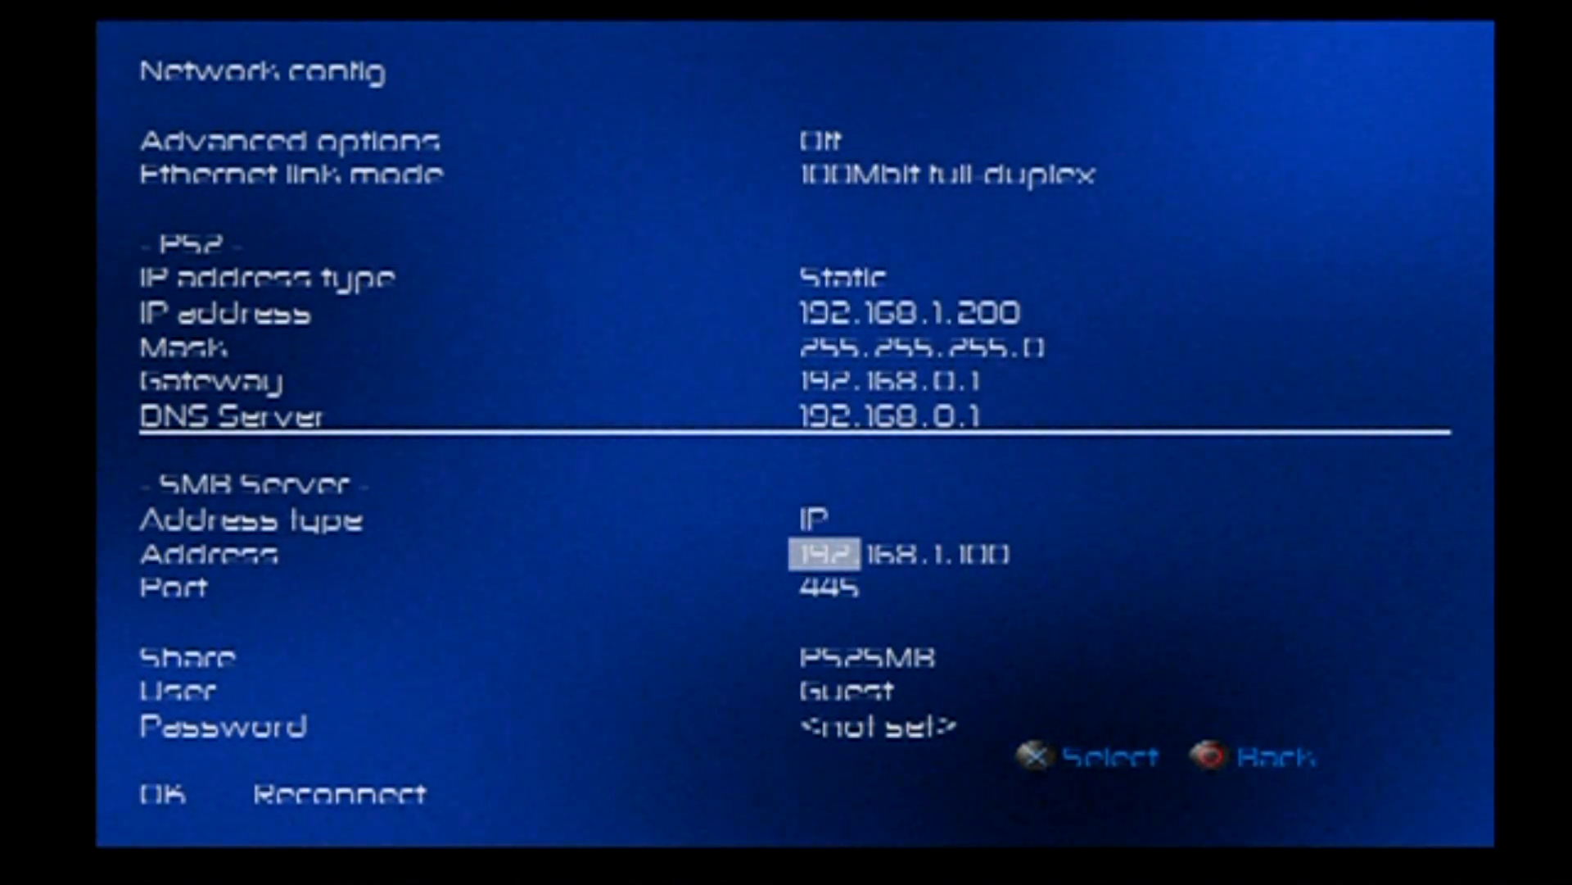
key(right)
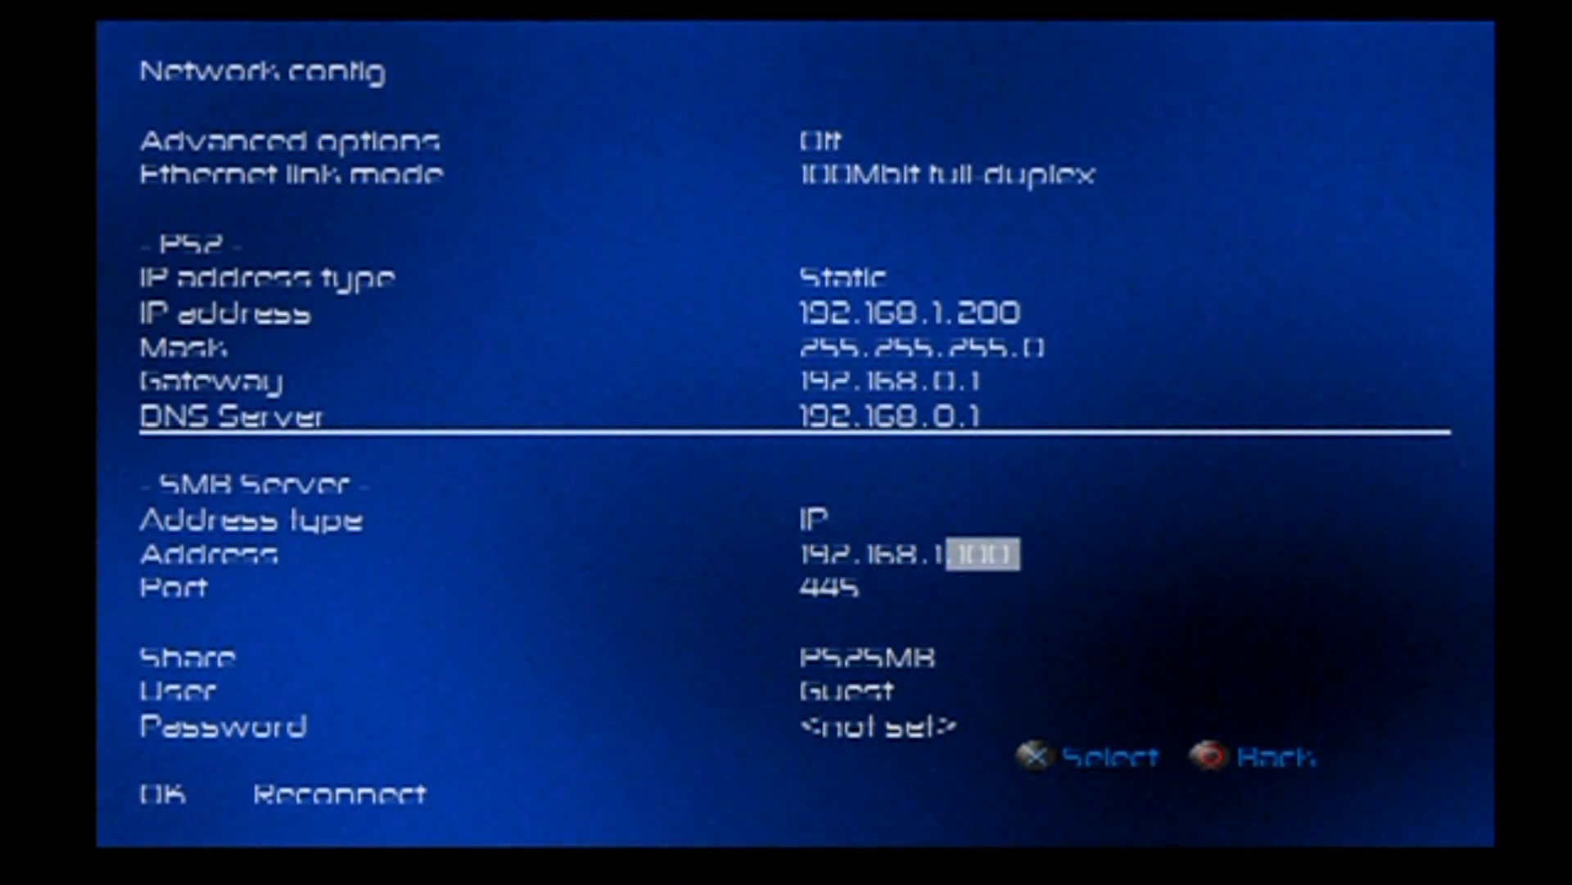
key(down)
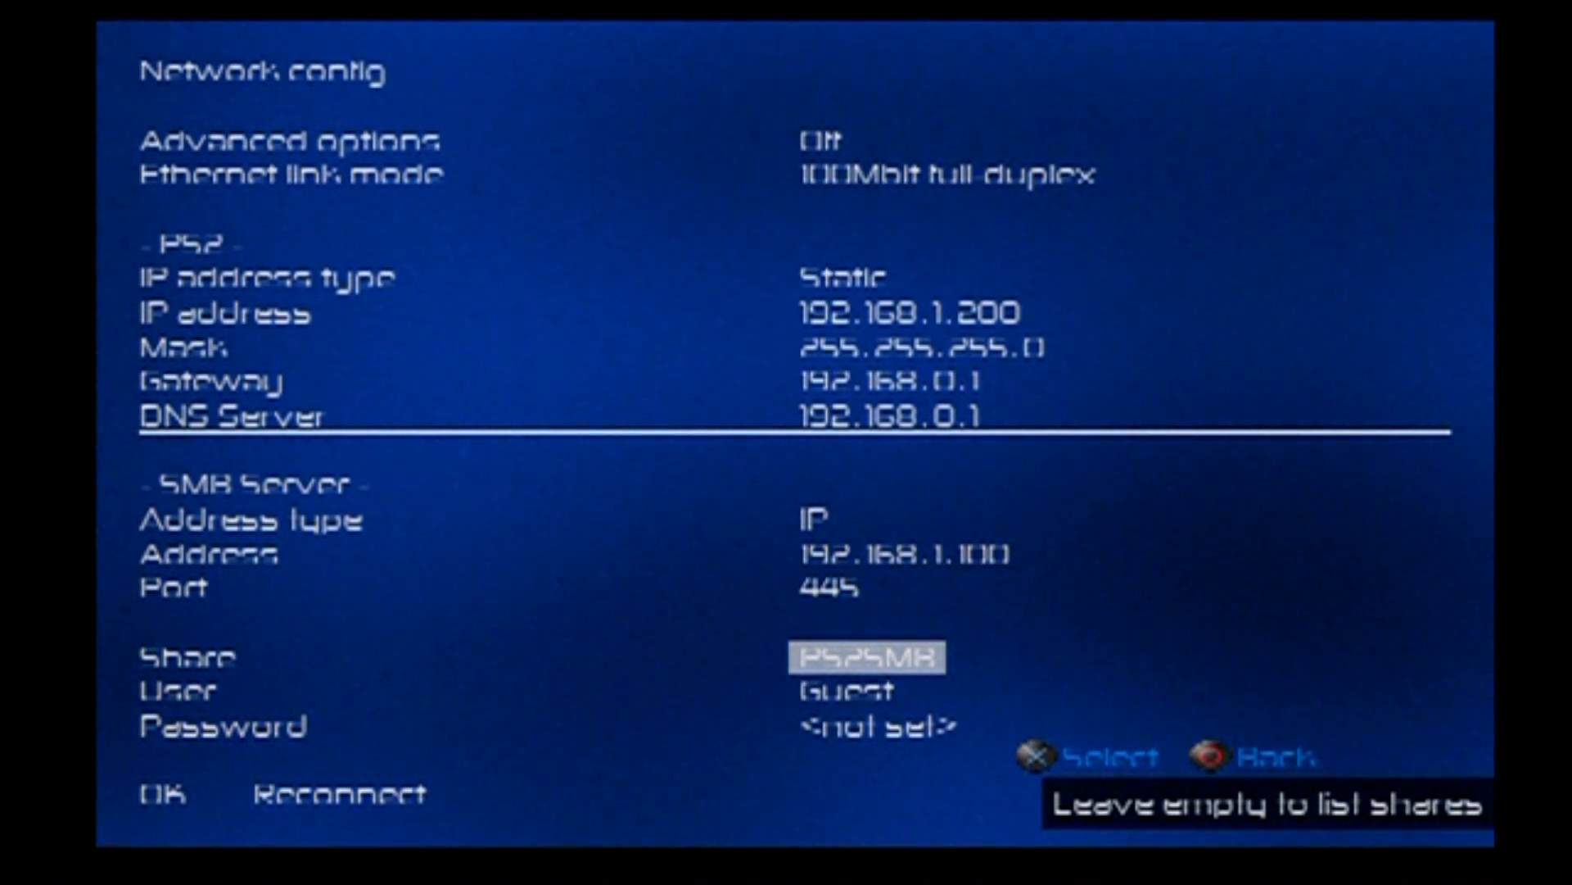
key(down)
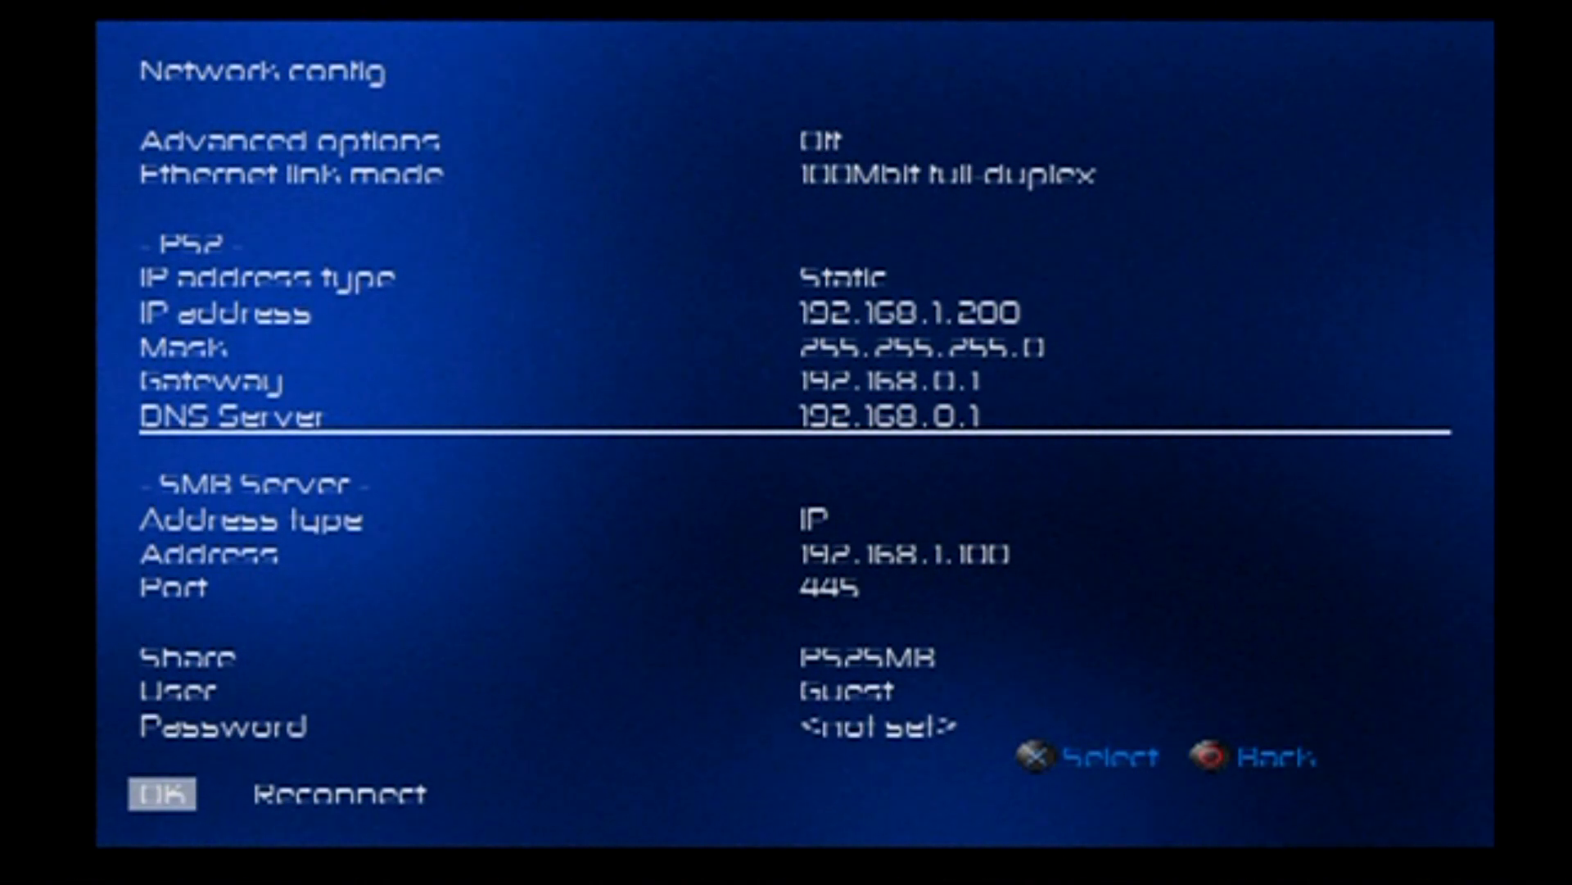